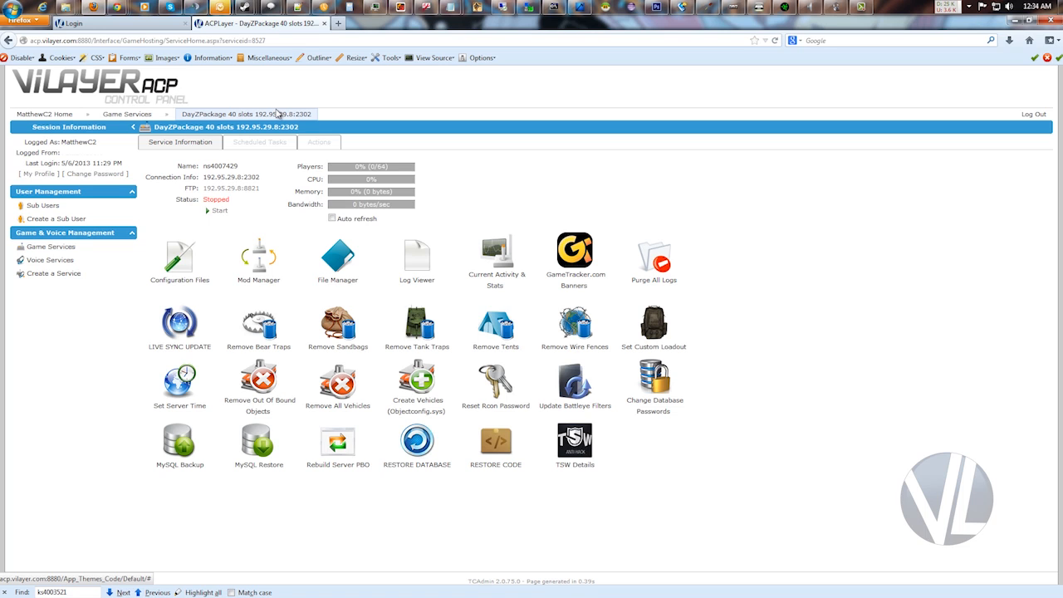
mouse_move(867, 314)
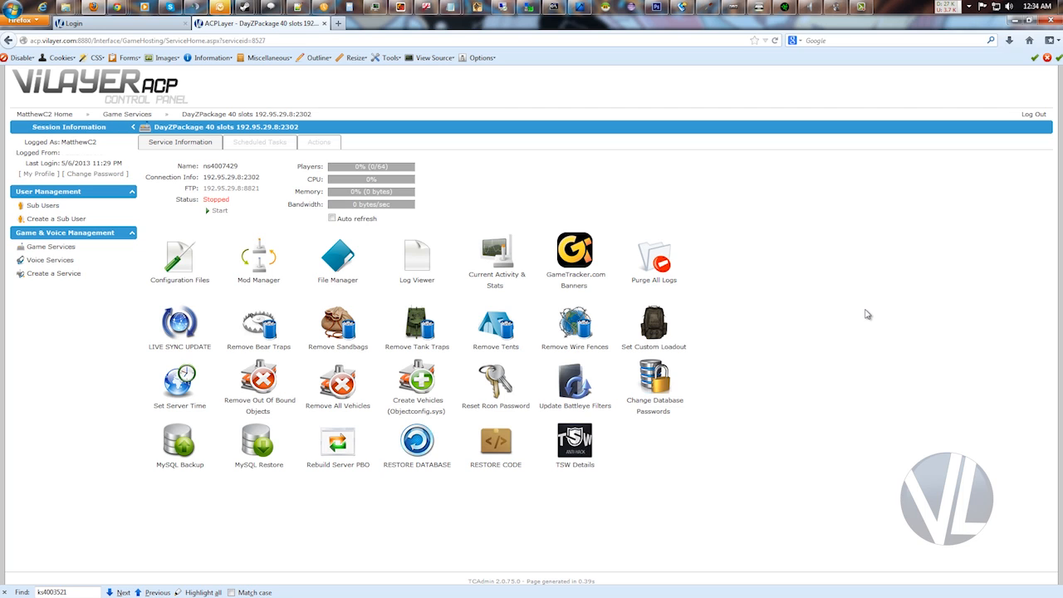
mouse_move(746, 269)
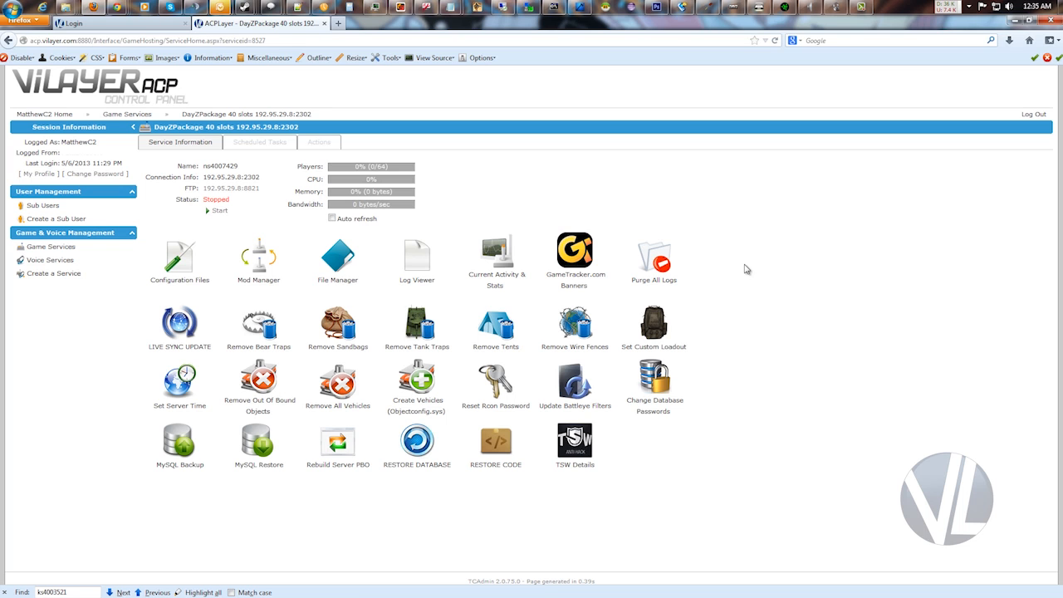
mouse_move(336, 261)
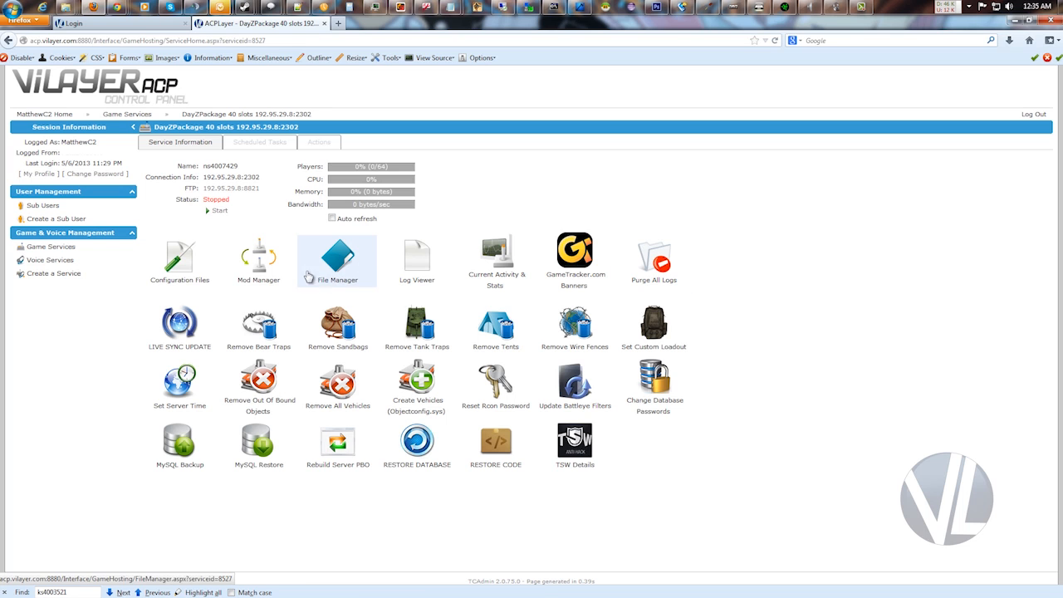
From the Mods list, submit the MySQL Database Server install with its databaseconfig.sys passwords reviewed.
left_click(258, 260)
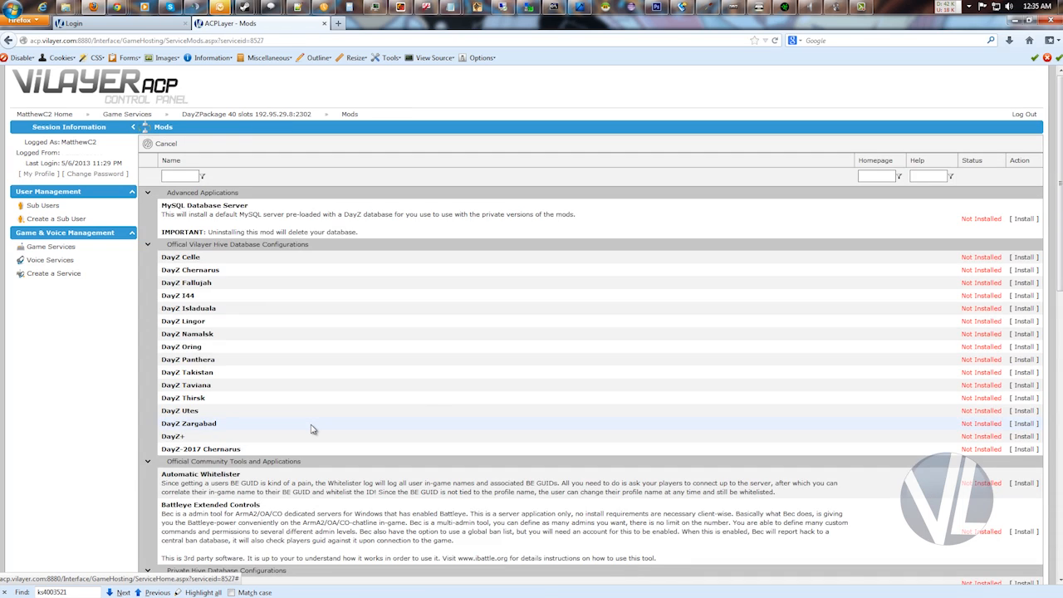
mouse_move(306, 436)
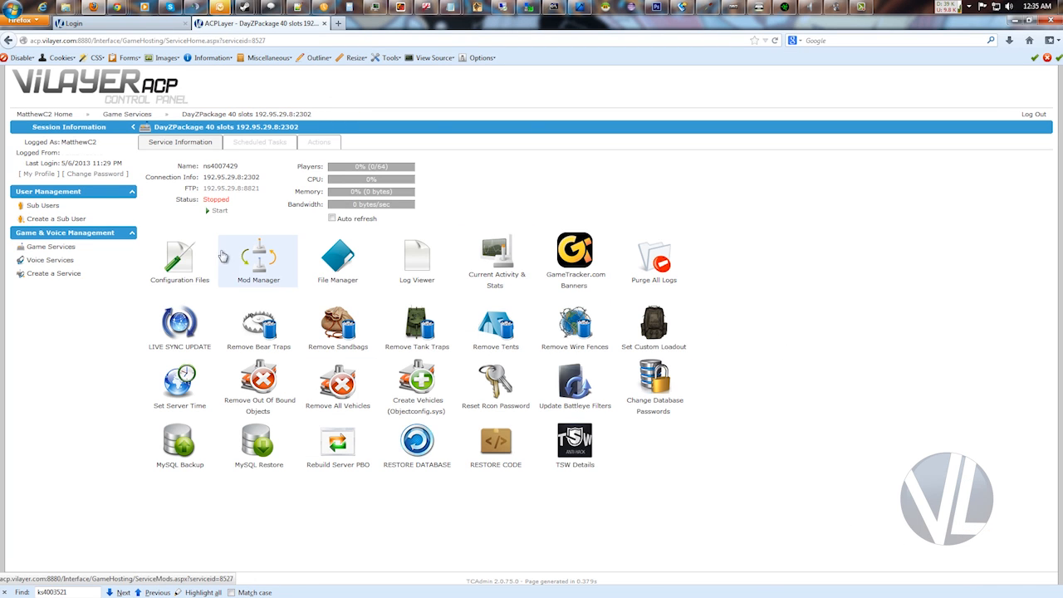
left_click(259, 259)
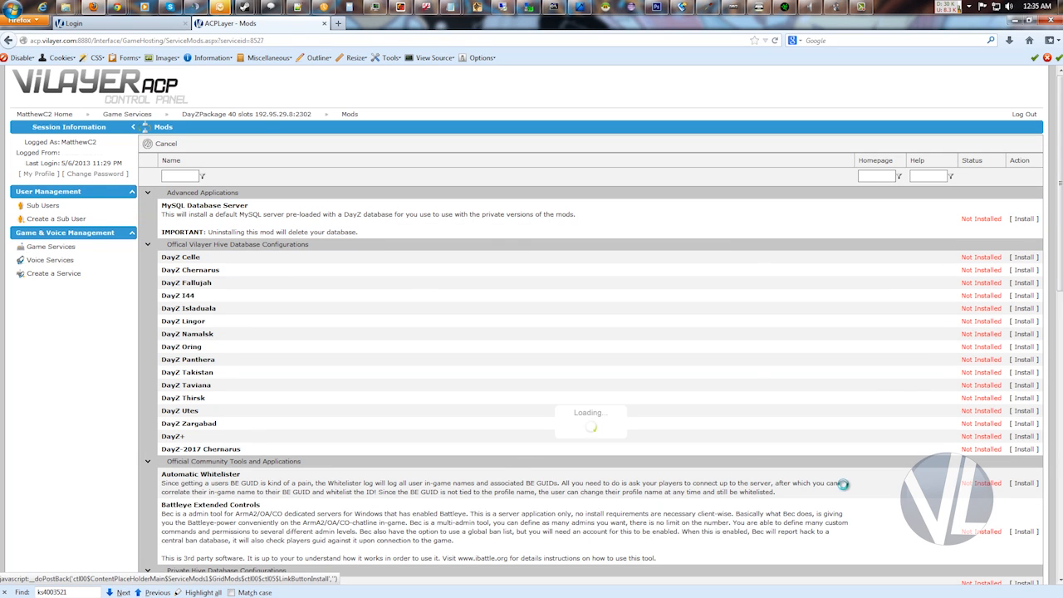
left_click(1024, 219)
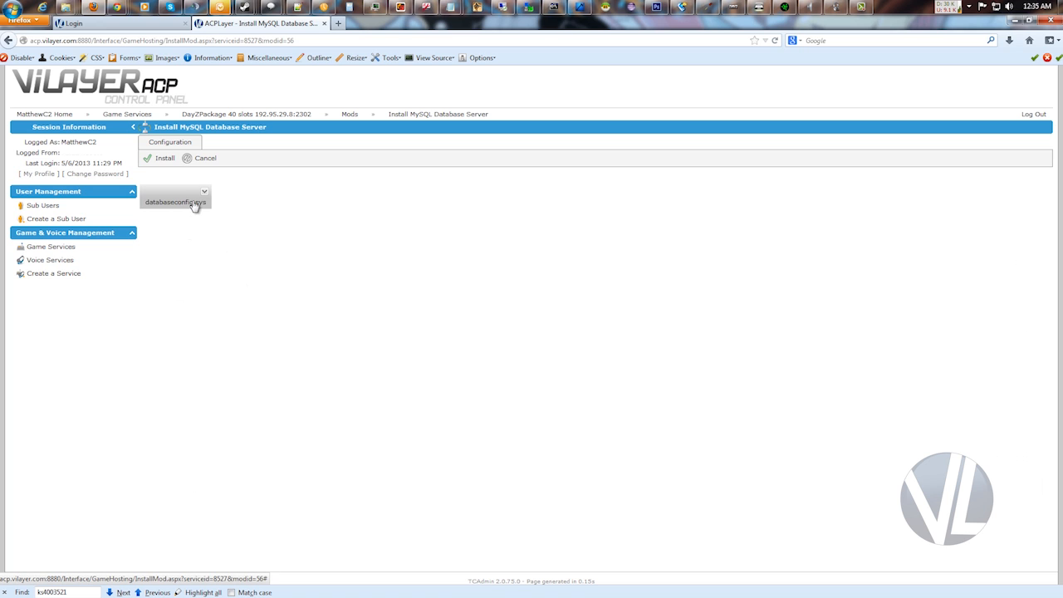
left_click(174, 201)
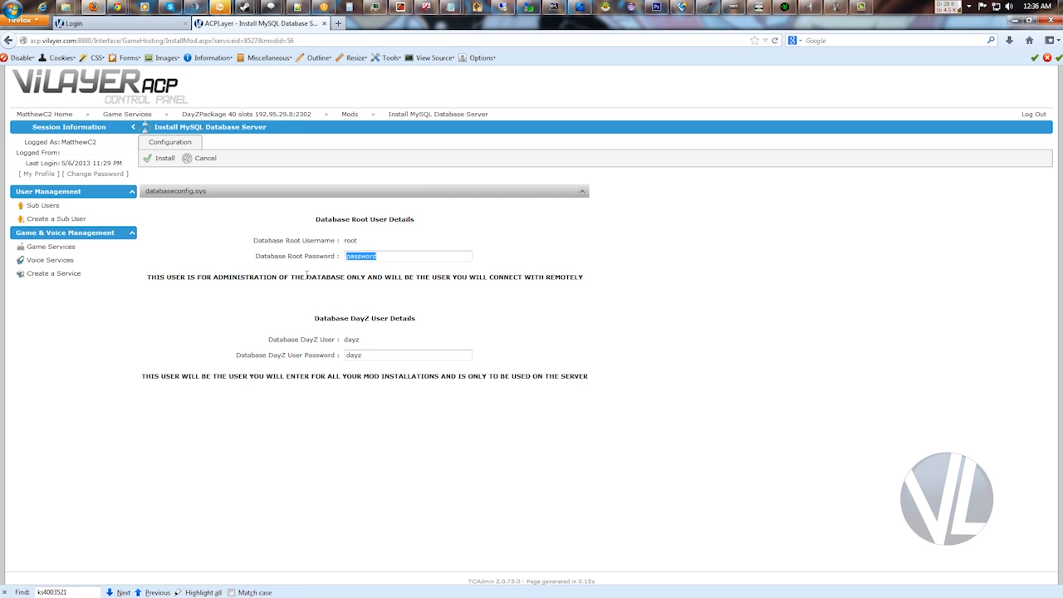
mouse_move(325, 307)
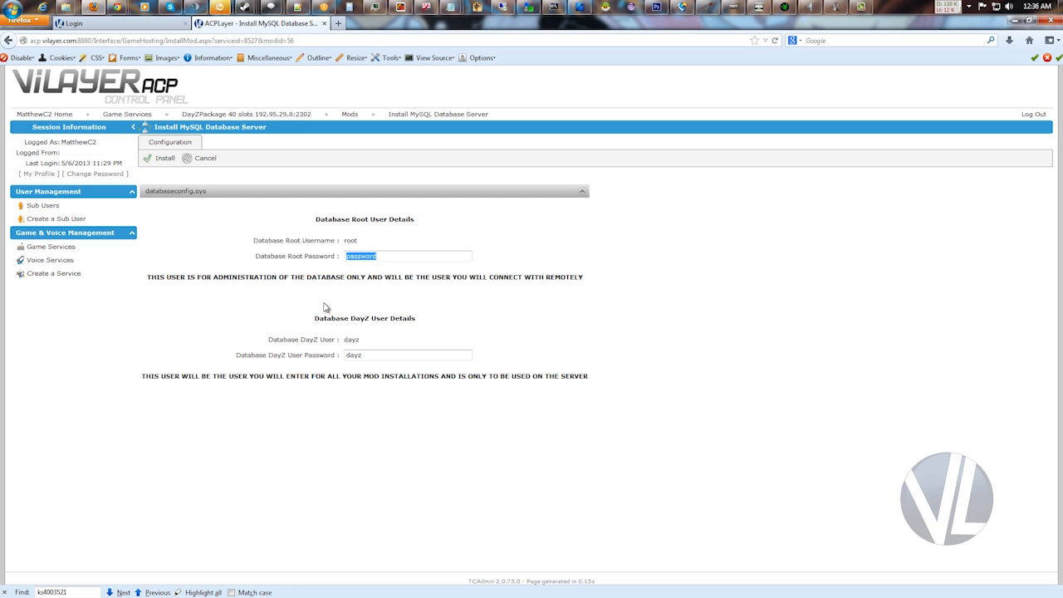
mouse_move(330, 337)
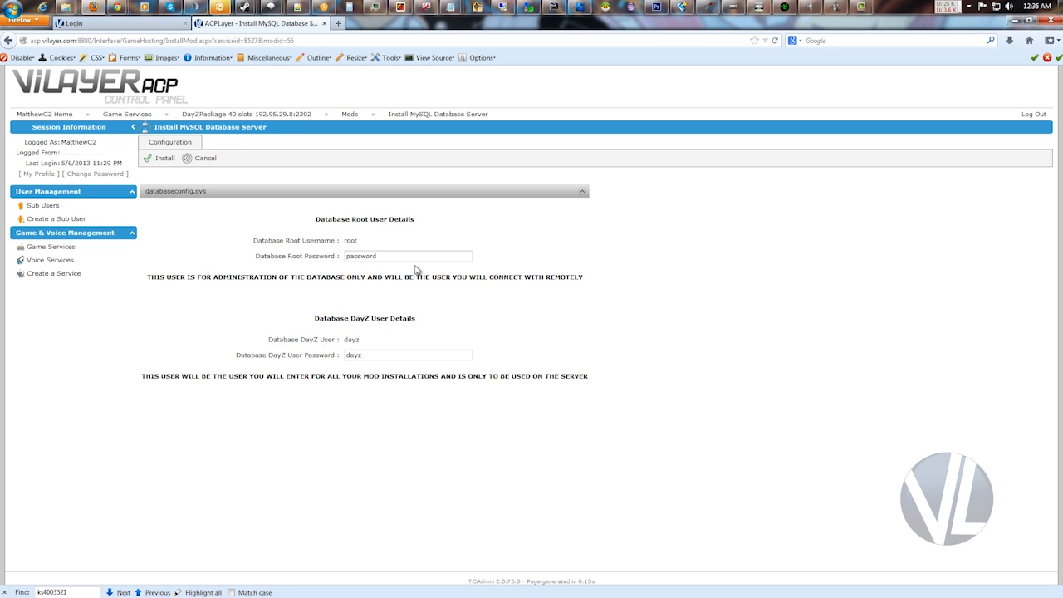
left_click(165, 157)
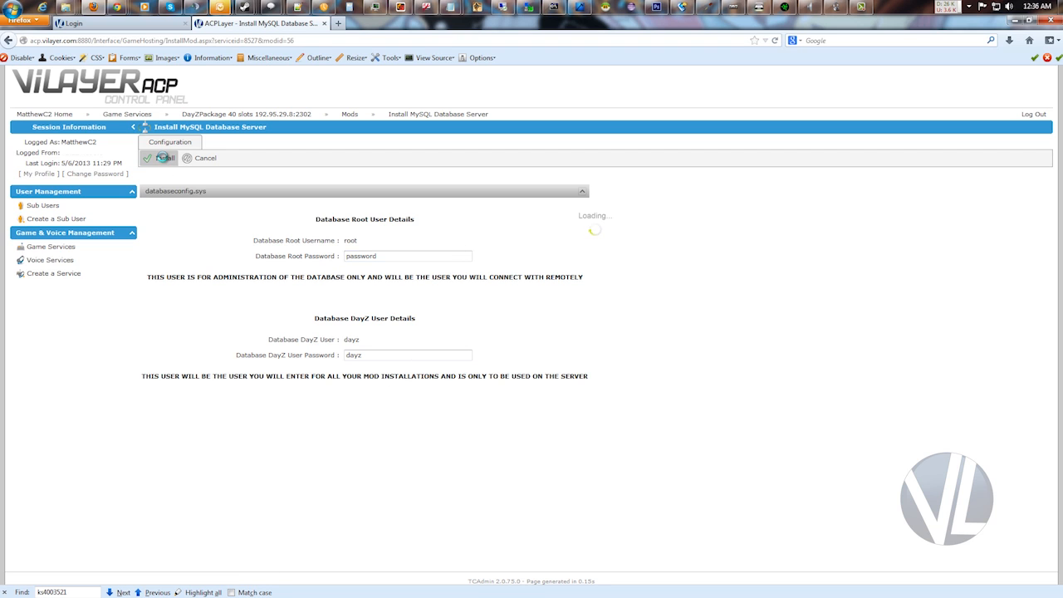
Let the MySQL install finish and acknowledge the connection-details notice.
left_click(163, 158)
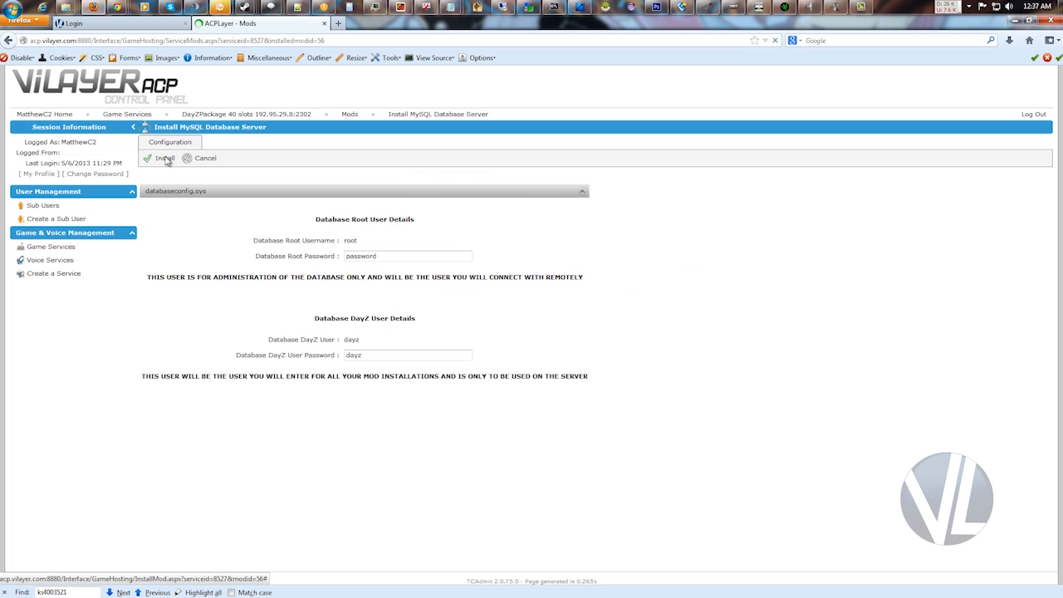
left_click(165, 158)
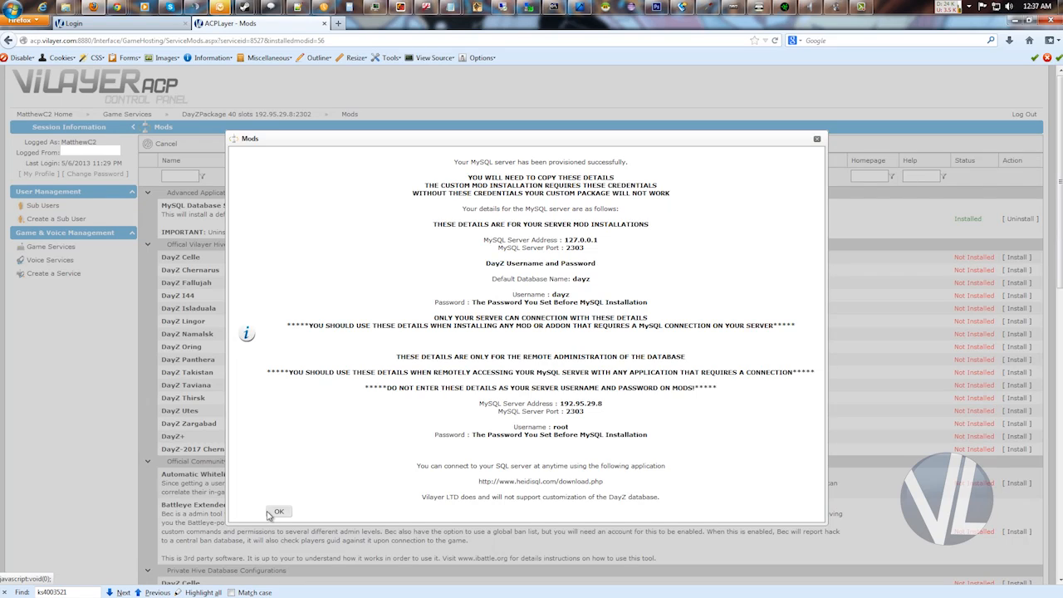
left_click(278, 510)
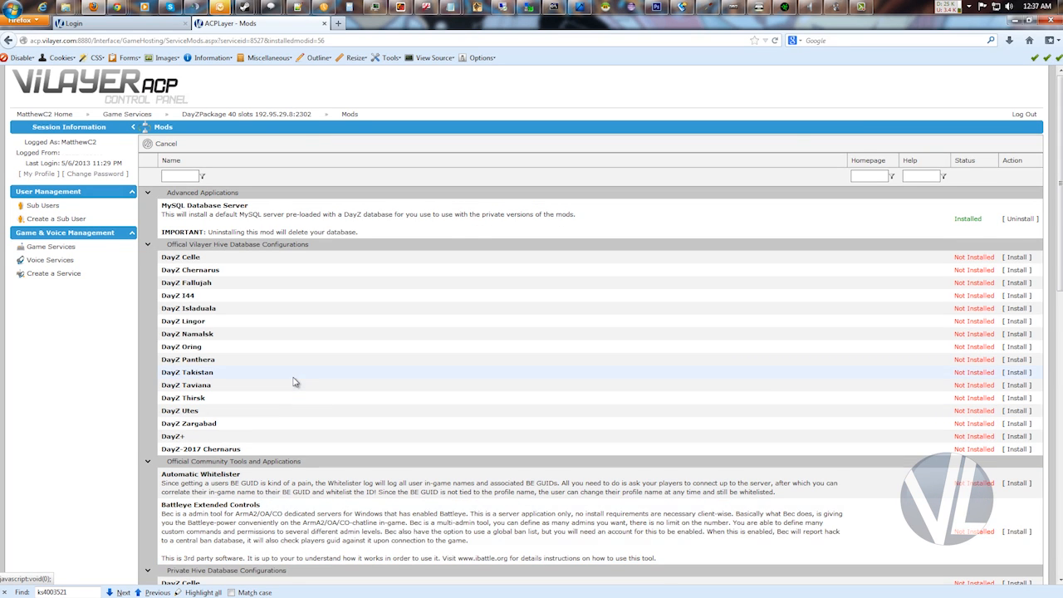
Start the Private Hive DayZ Chernarus install from the Mods list.
scroll("down", 3)
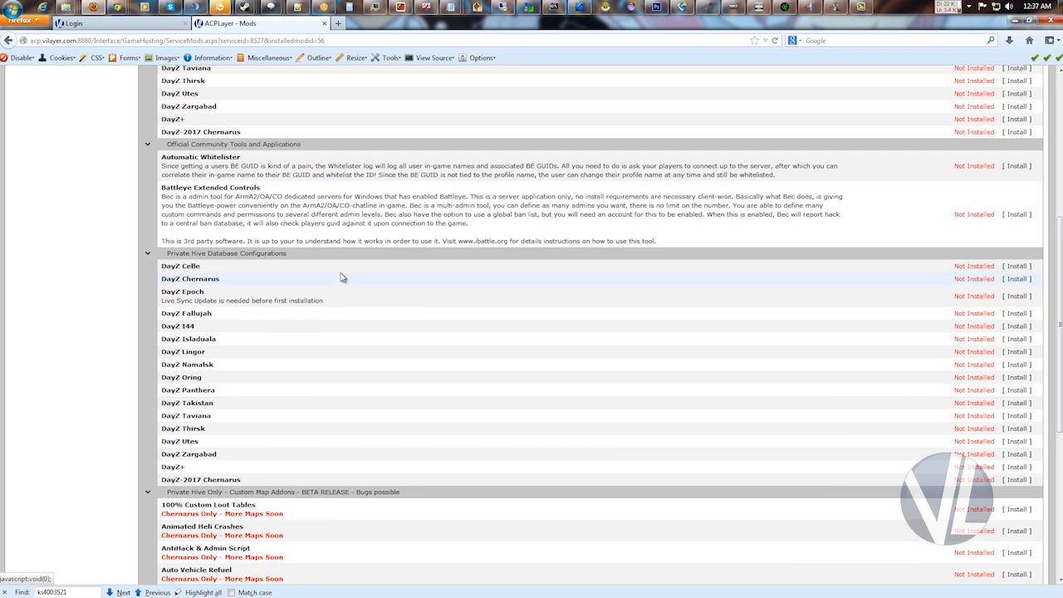
mouse_move(962, 278)
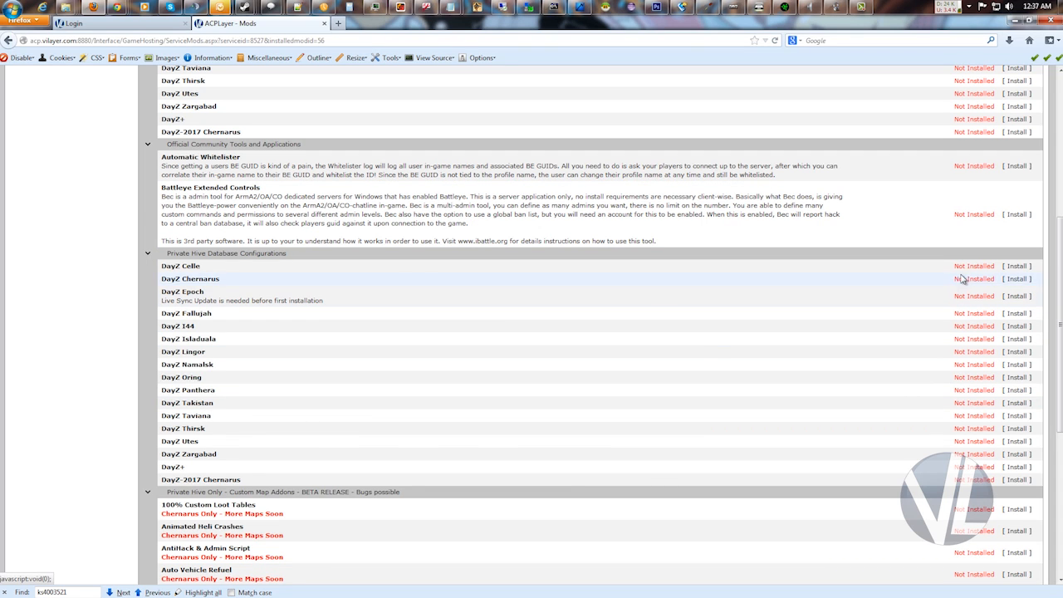
left_click(1017, 278)
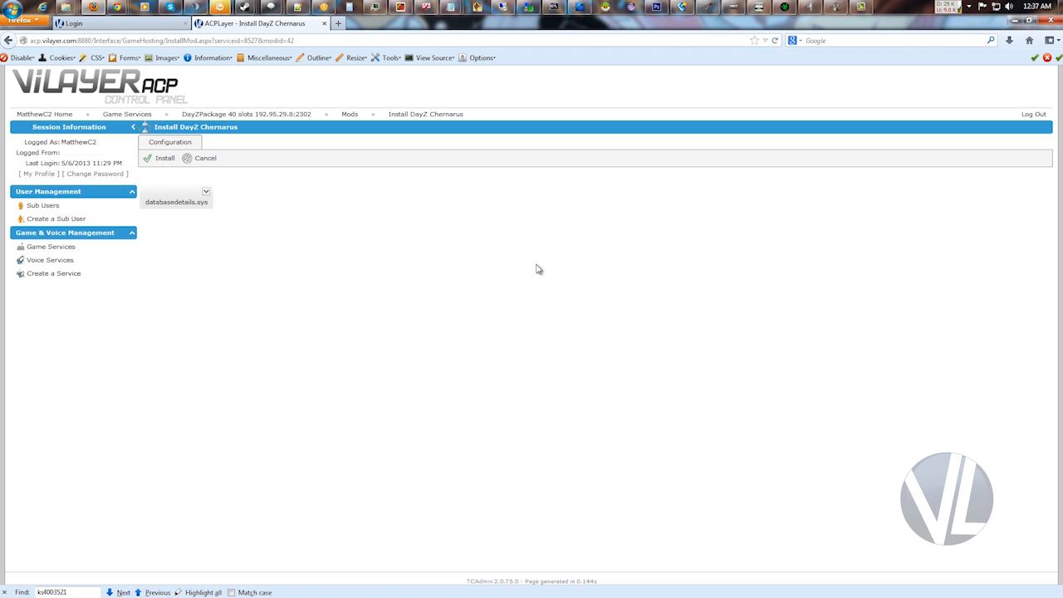
mouse_move(199, 241)
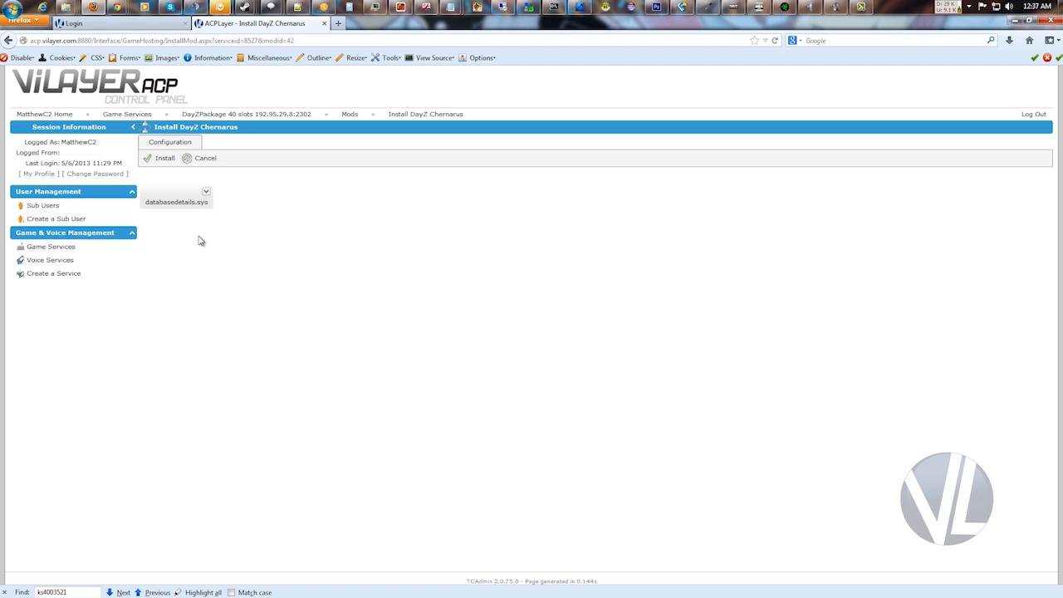
In Database Details, keep MySQL IP 127.0.0.1 and set the database port to 2303.
left_click(176, 195)
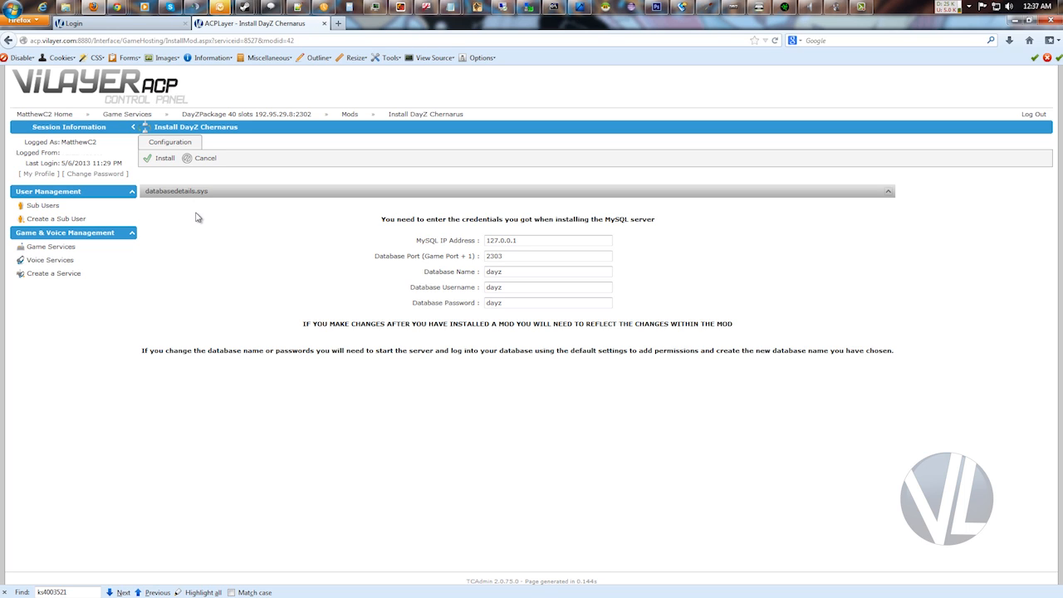
mouse_move(203, 226)
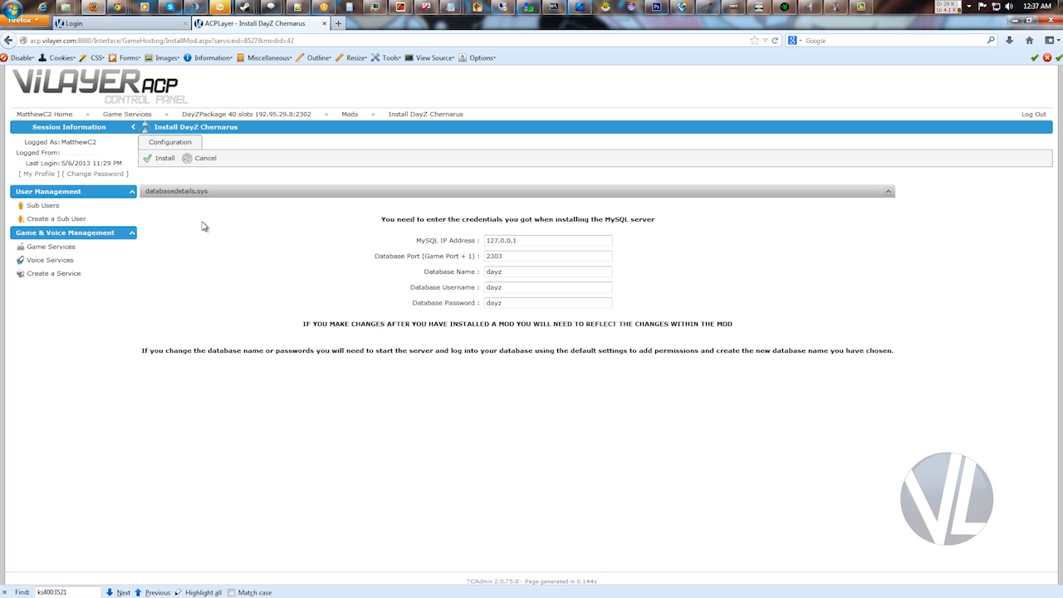
mouse_move(225, 289)
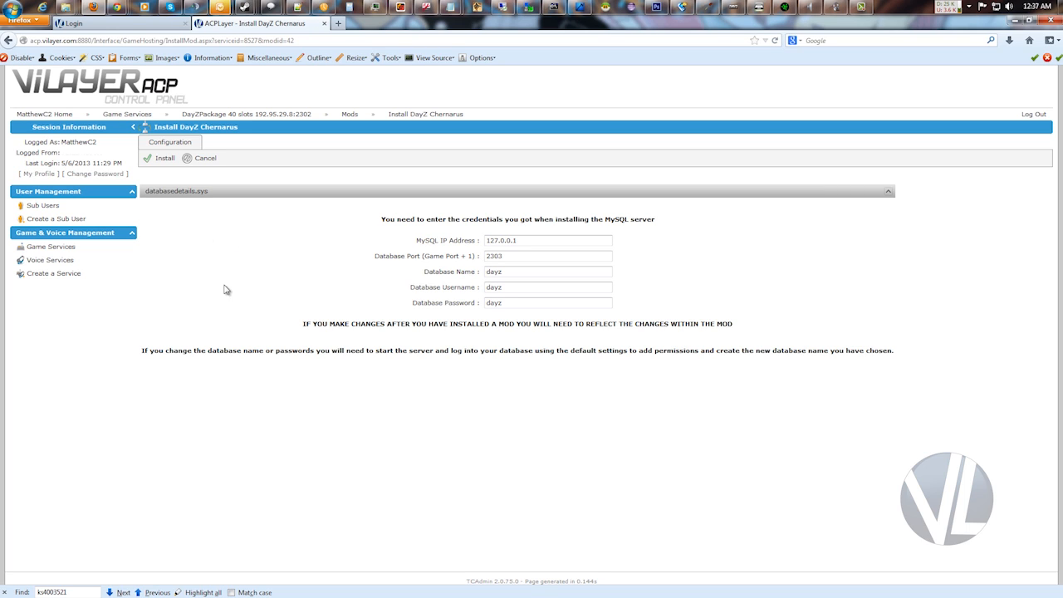
mouse_move(230, 314)
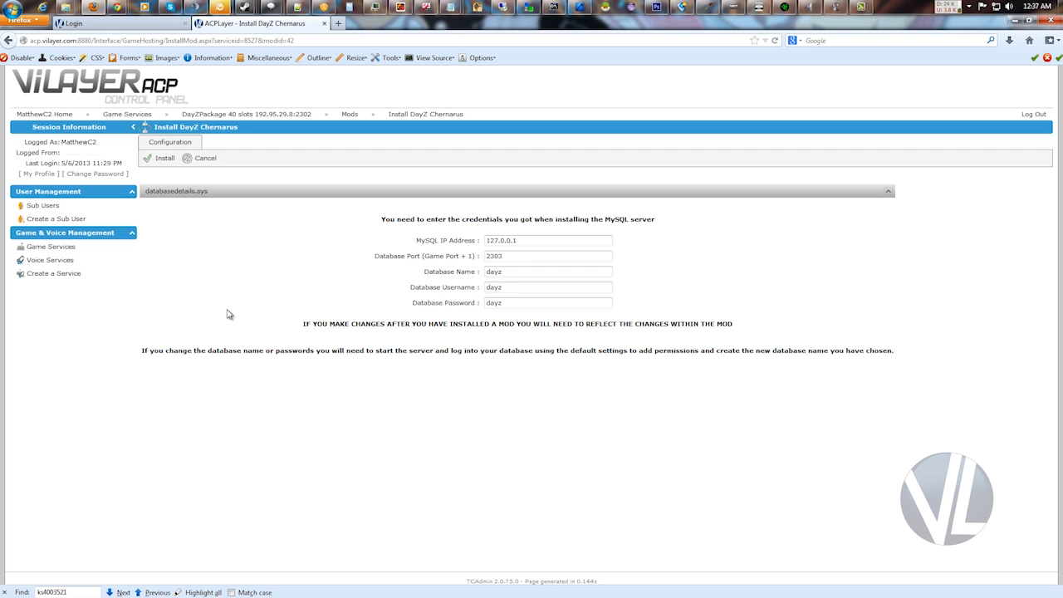
left_click(547, 240)
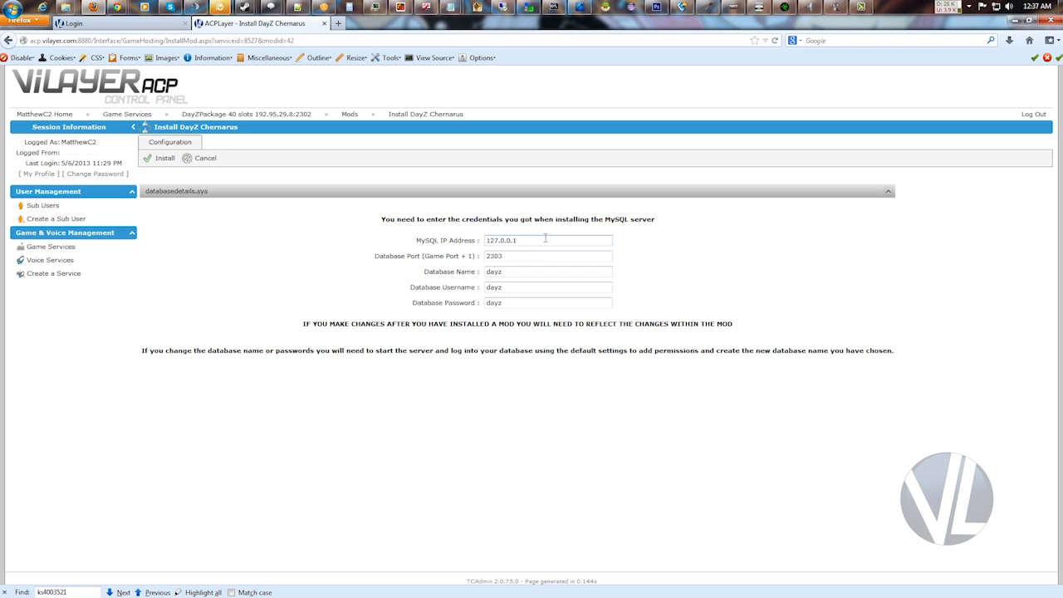
double_click(500, 240)
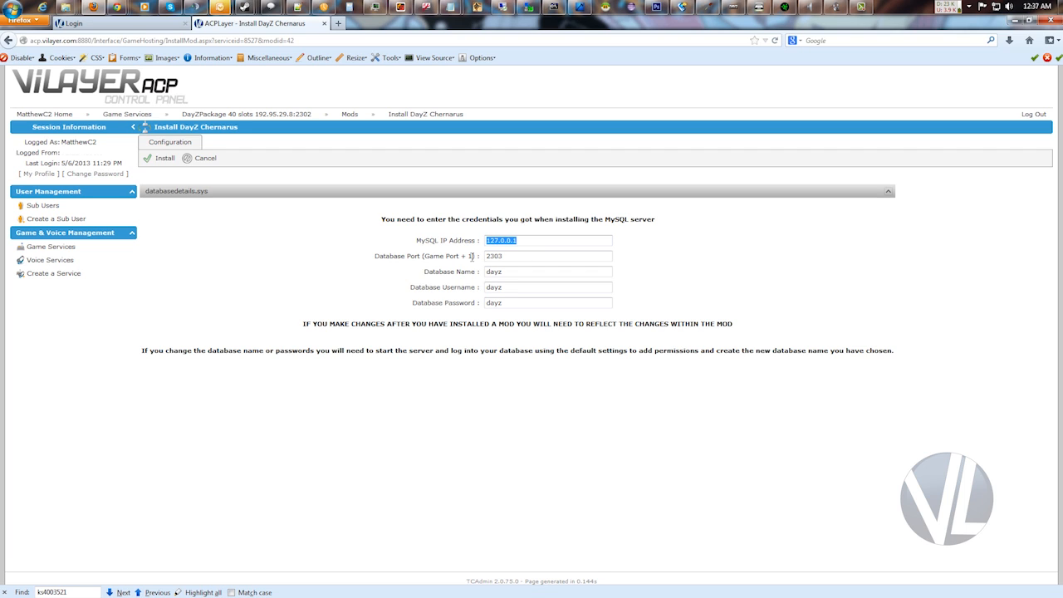
left_click(548, 240)
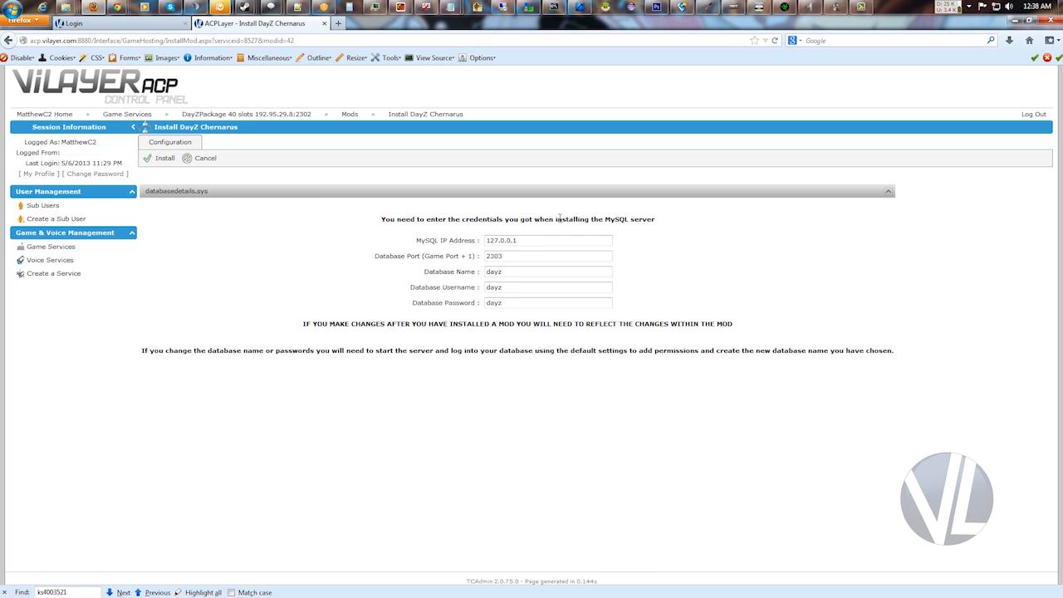
left_click(548, 256)
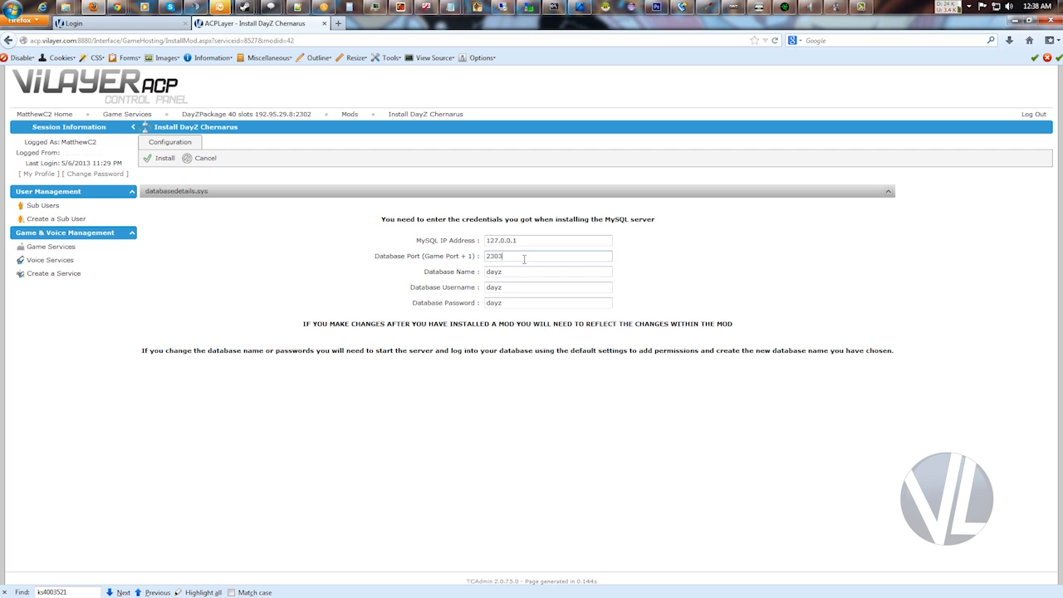
double_click(495, 256)
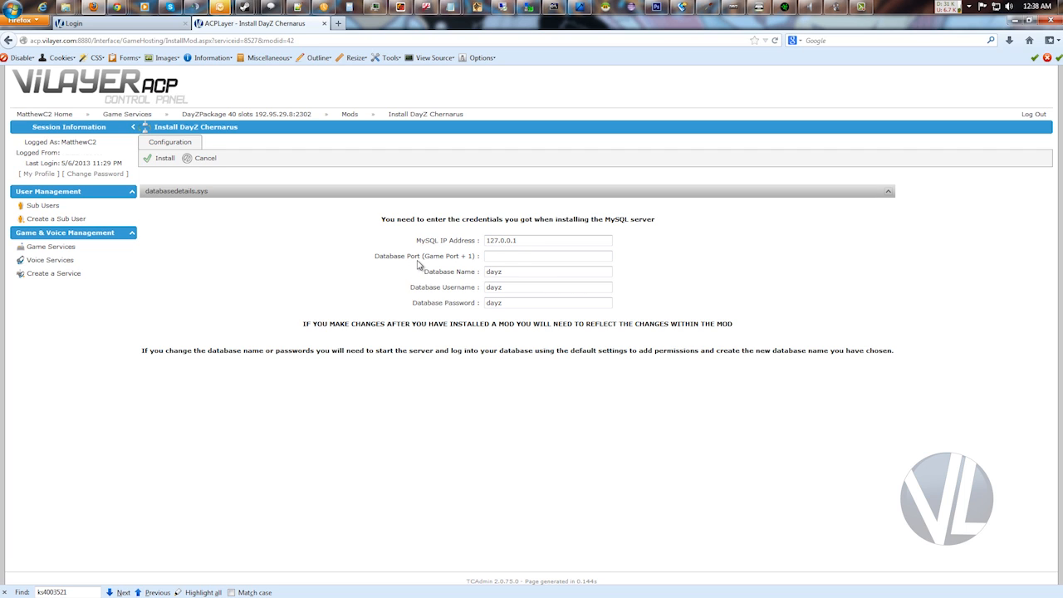
mouse_move(359, 132)
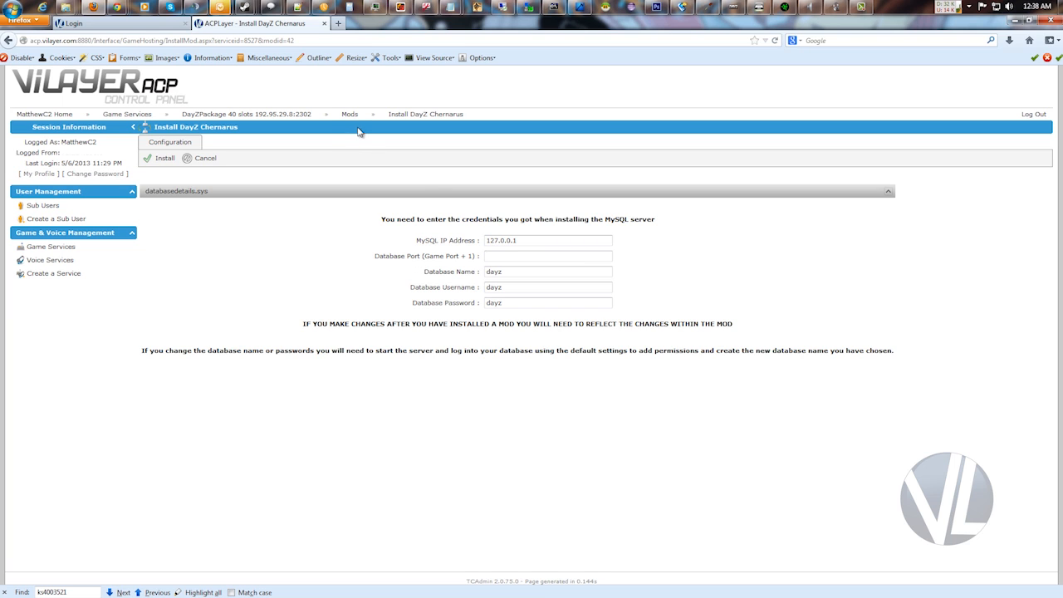
mouse_move(404, 259)
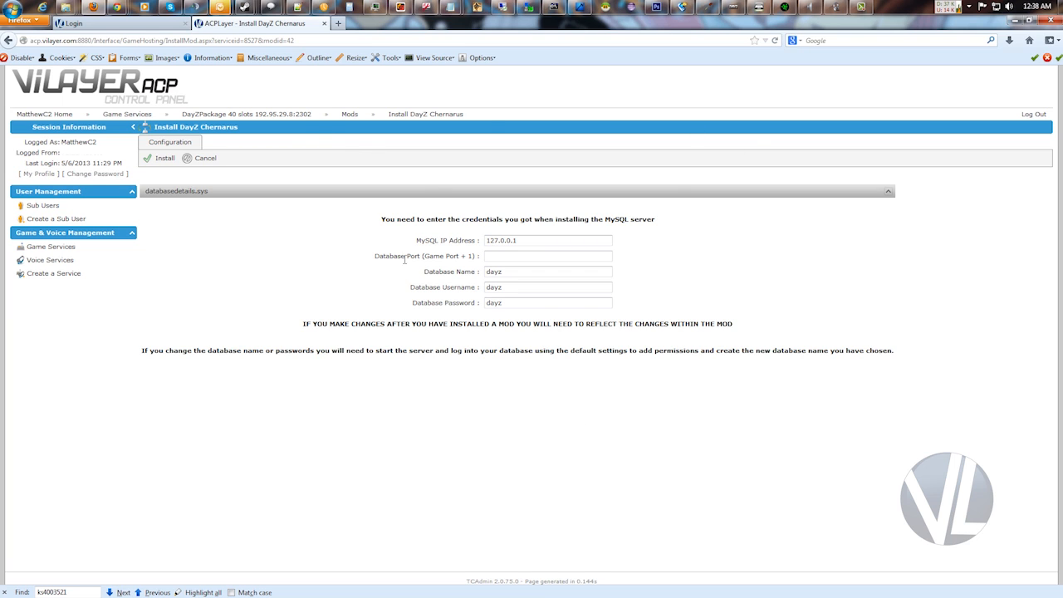
left_click(246, 113)
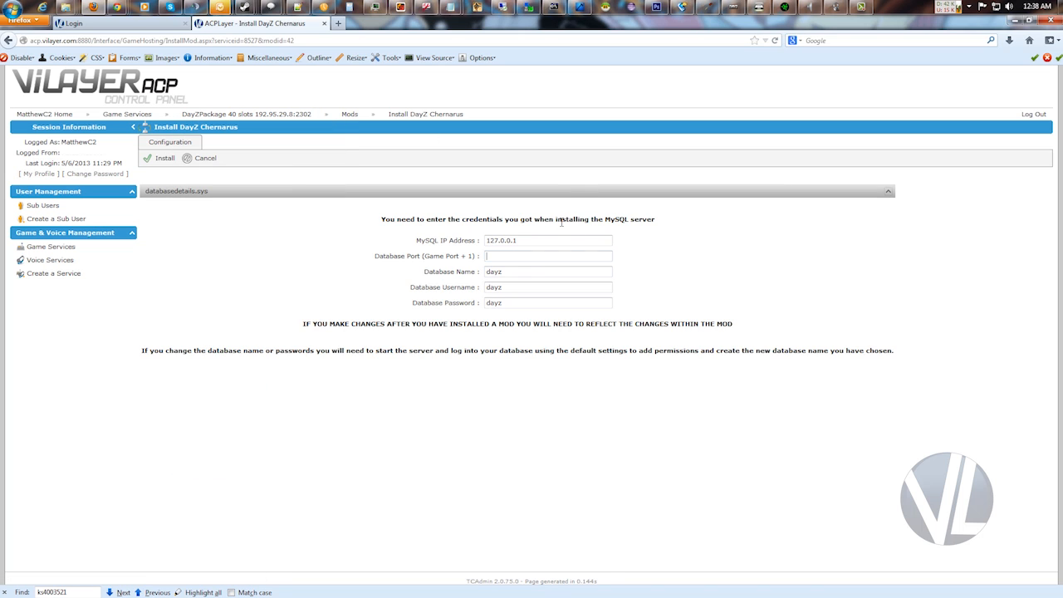
type("2303")
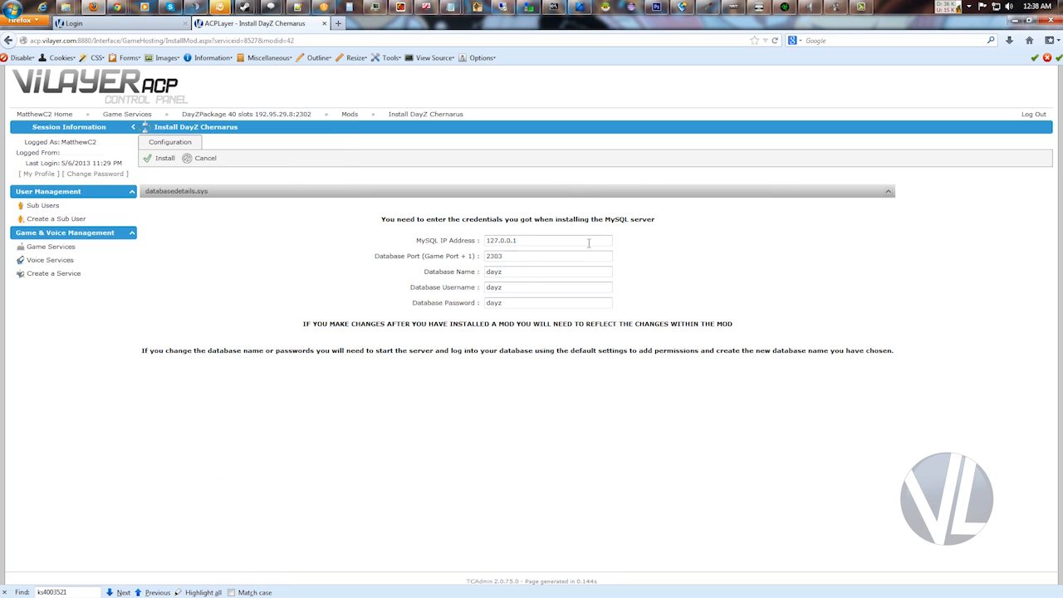
double_click(493, 272)
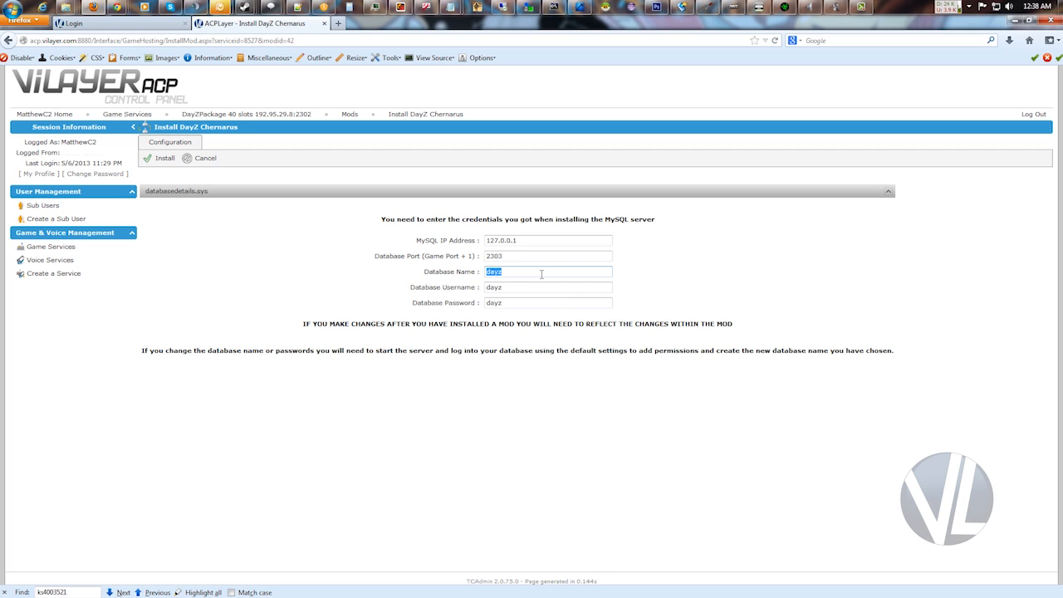
left_click(548, 286)
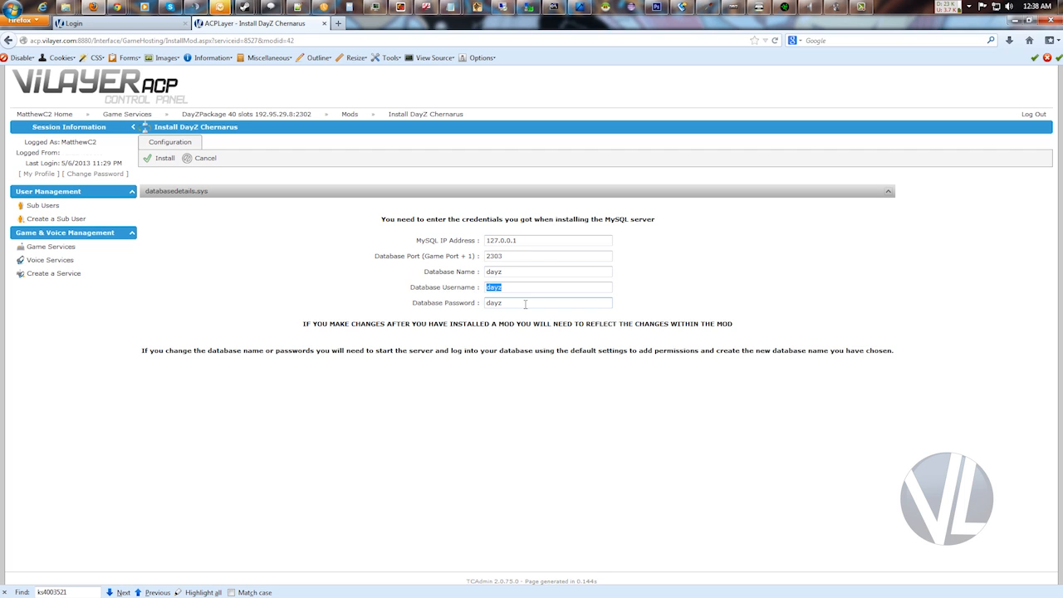
left_click(548, 302)
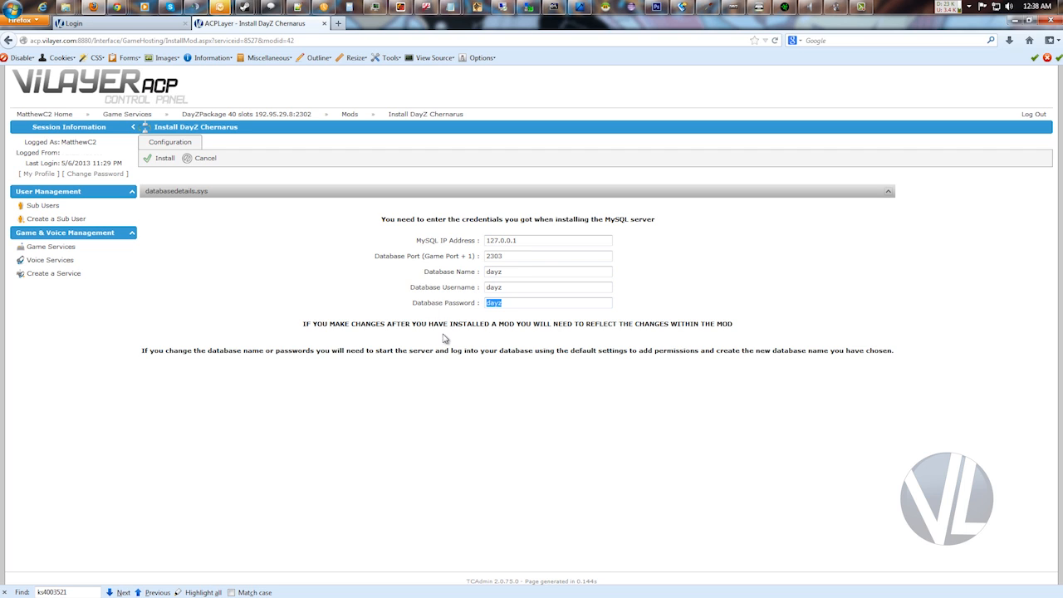
mouse_move(518, 324)
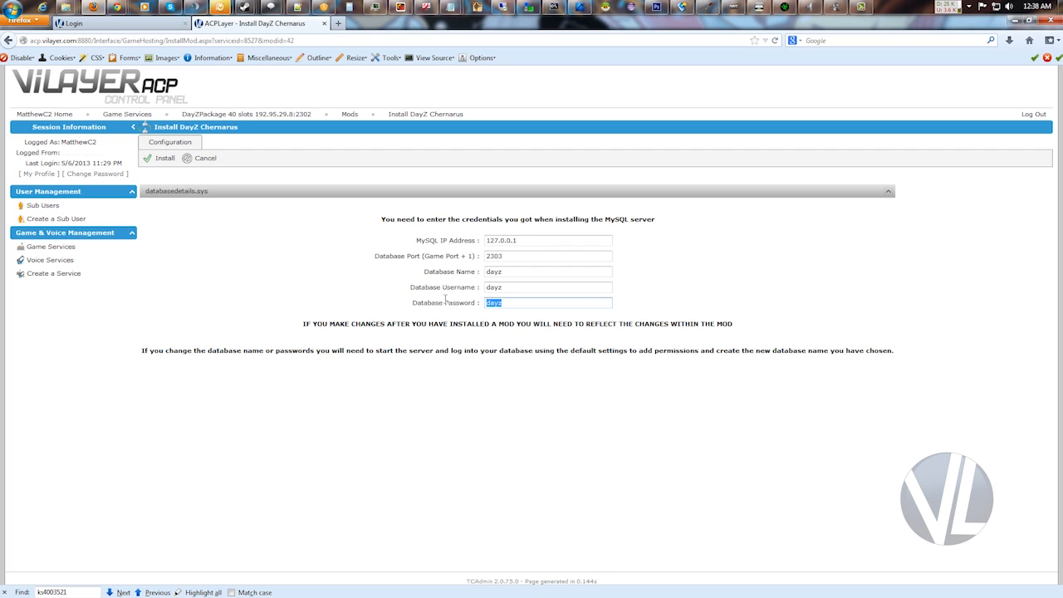
left_click(548, 272)
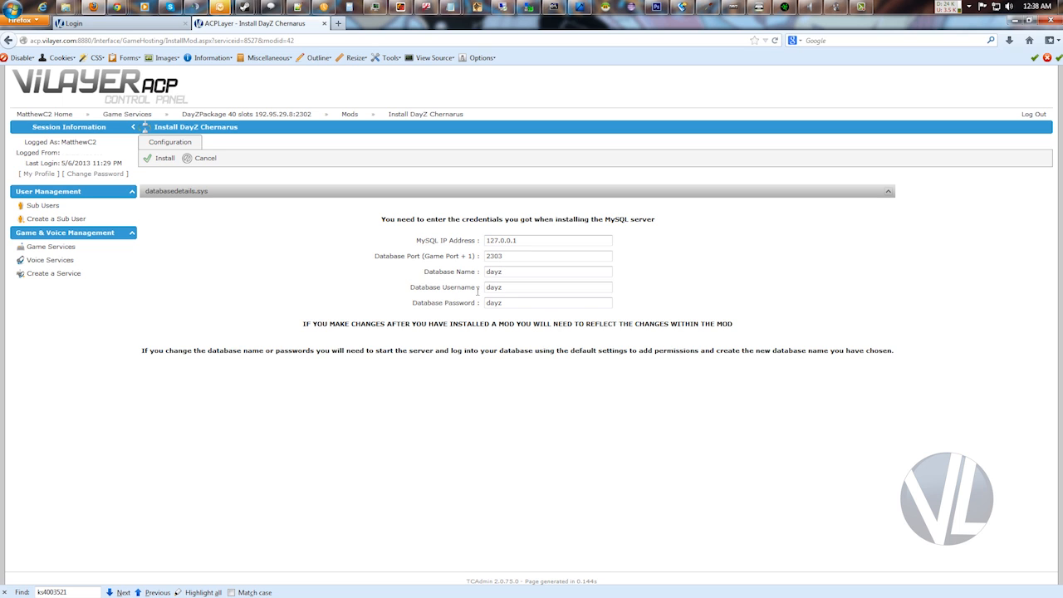
left_click(247, 114)
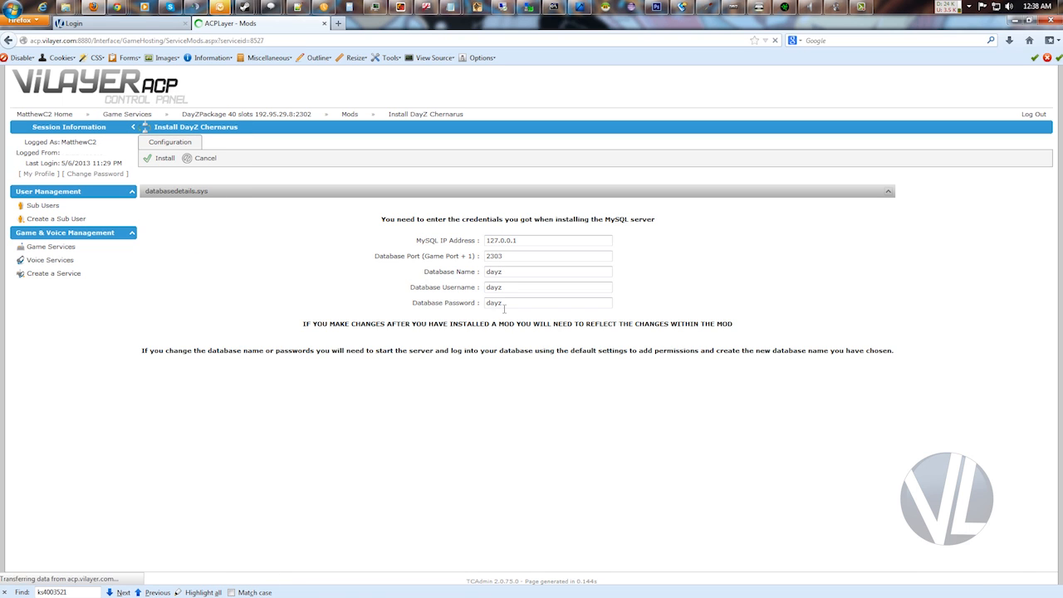
Review the Change Database Passwords form: 127.0.0.1, port 2303, dayz credentials, UTC time.
left_click(205, 159)
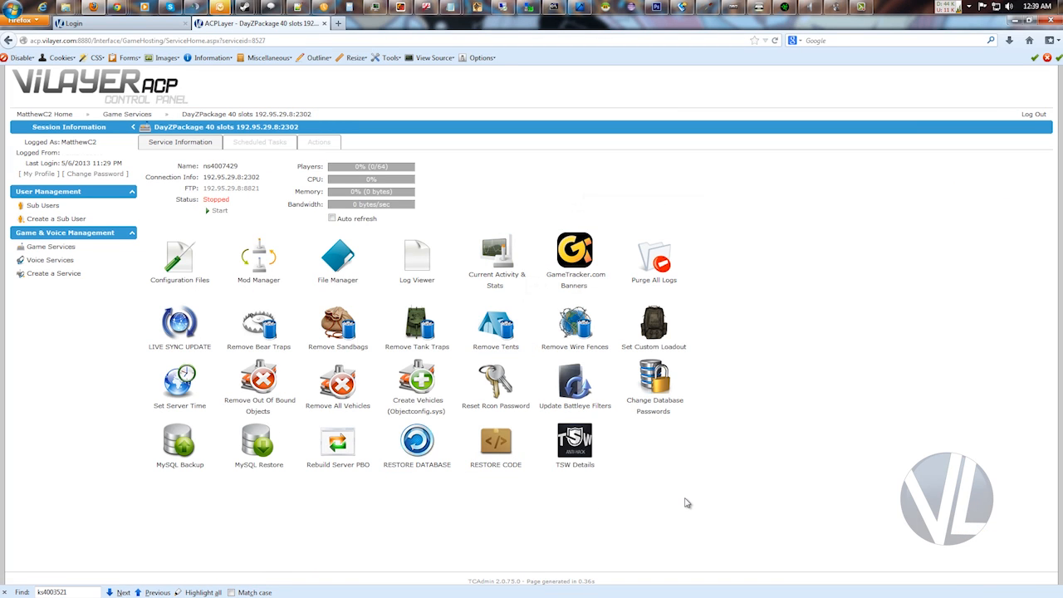
mouse_move(788, 496)
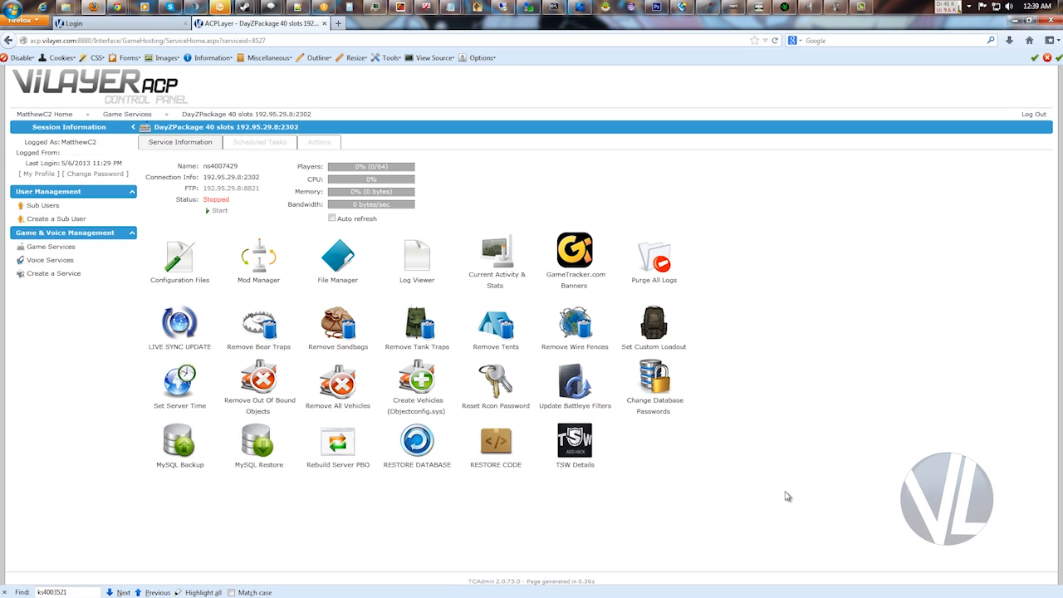
left_click(653, 379)
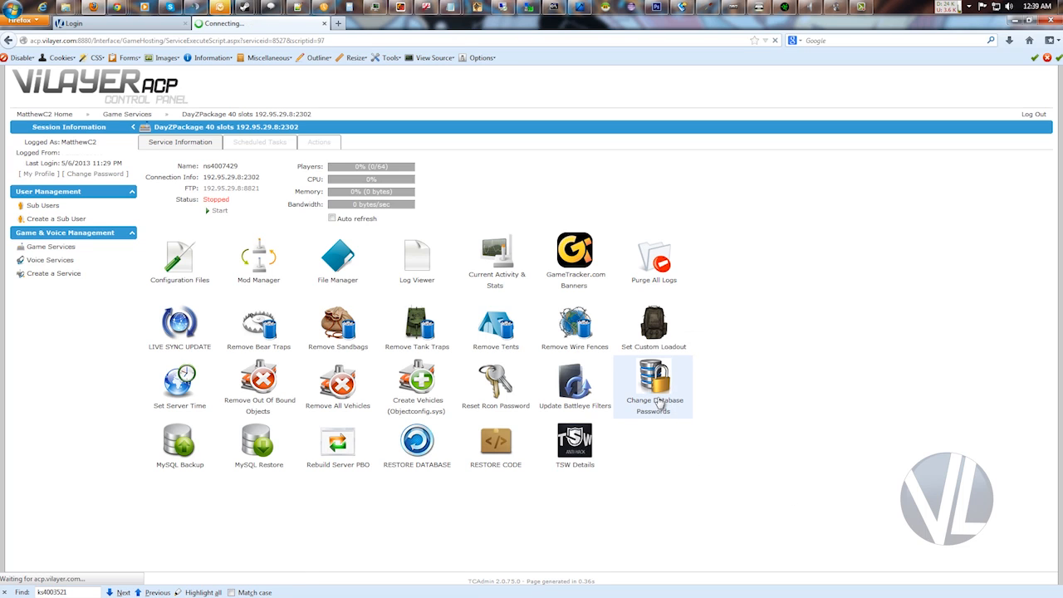
left_click(654, 381)
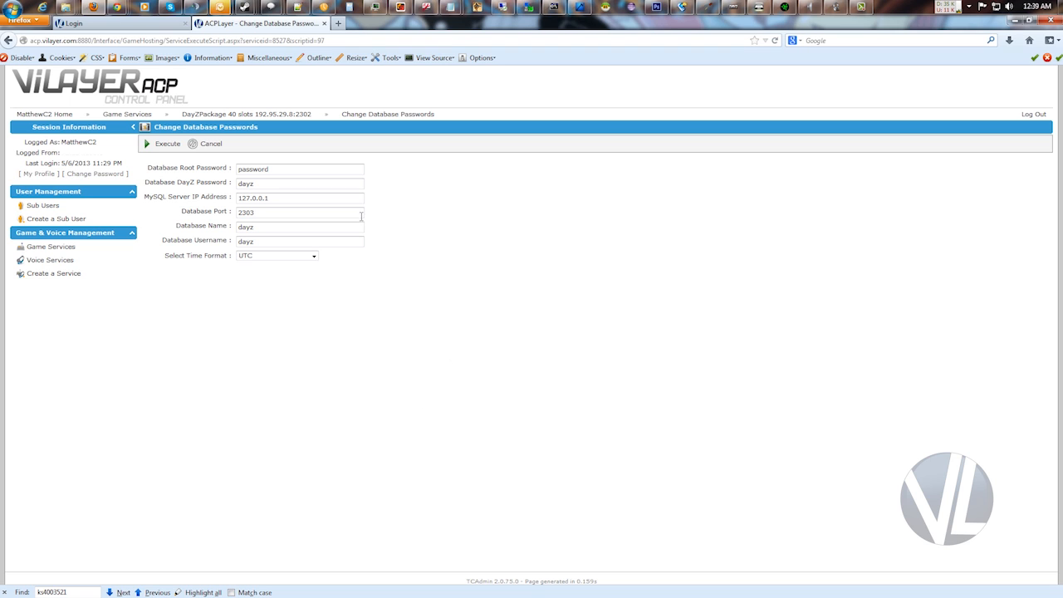
double_click(246, 183)
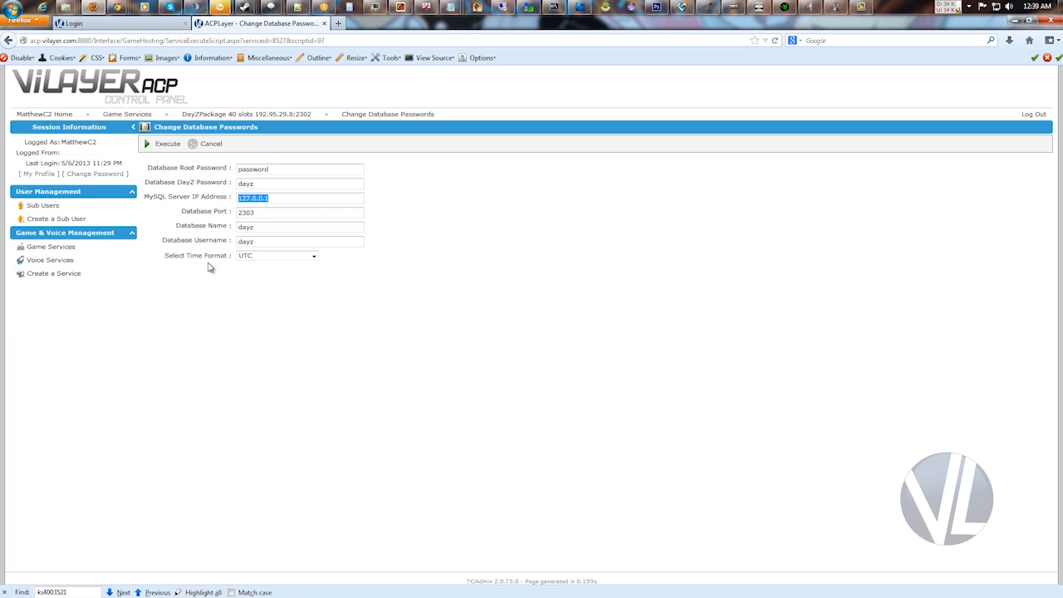
mouse_move(220, 239)
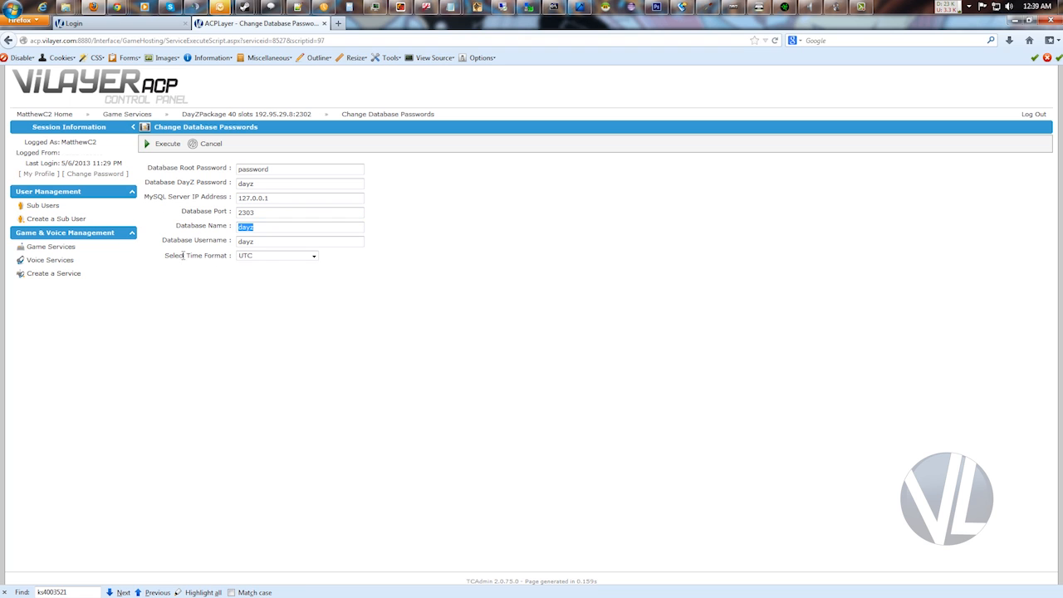
left_click(299, 241)
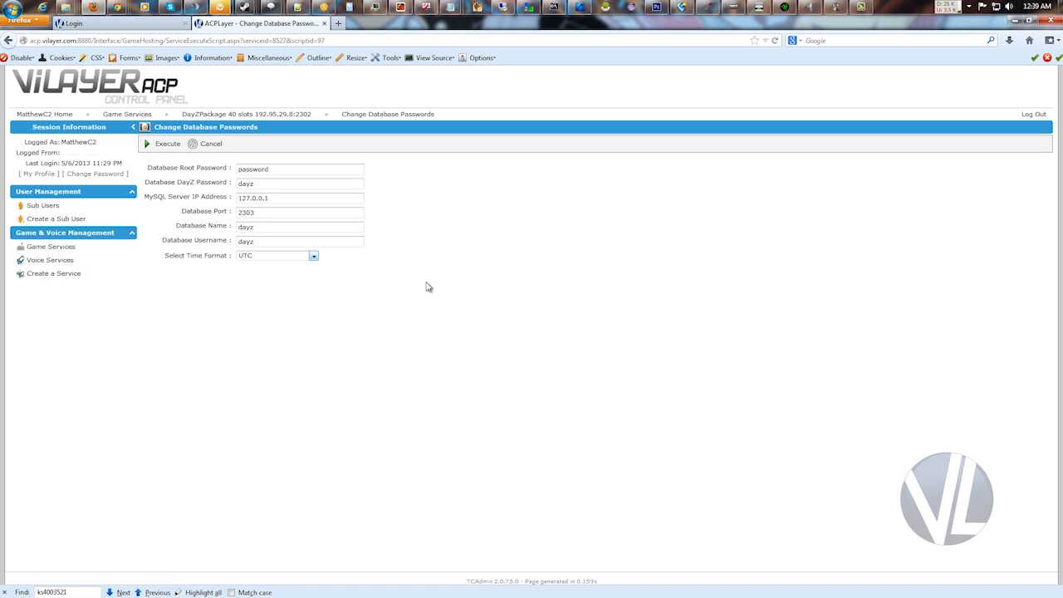
mouse_move(412, 289)
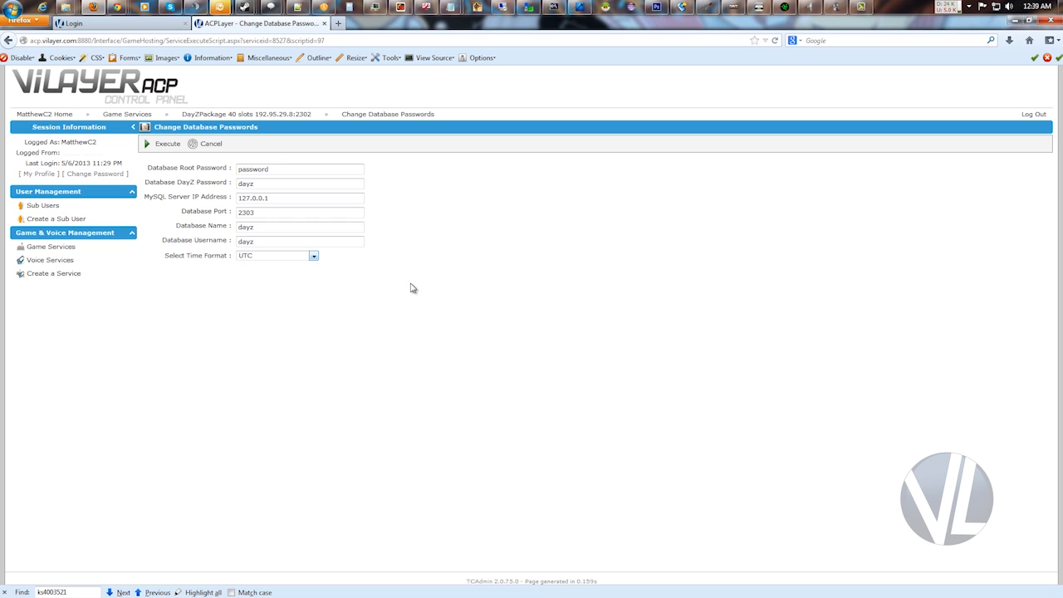
mouse_move(287, 255)
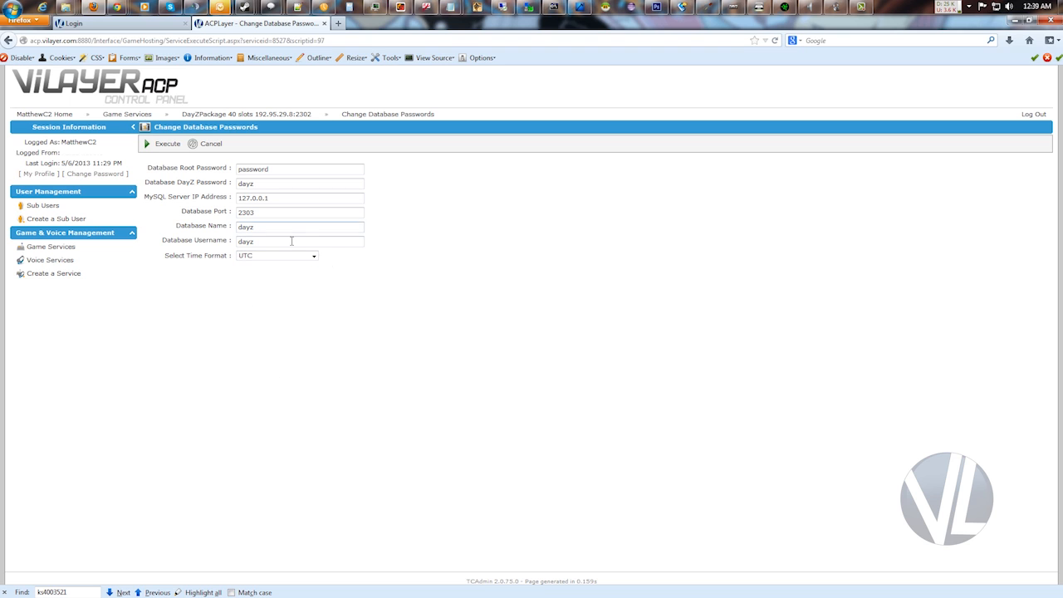
mouse_move(281, 226)
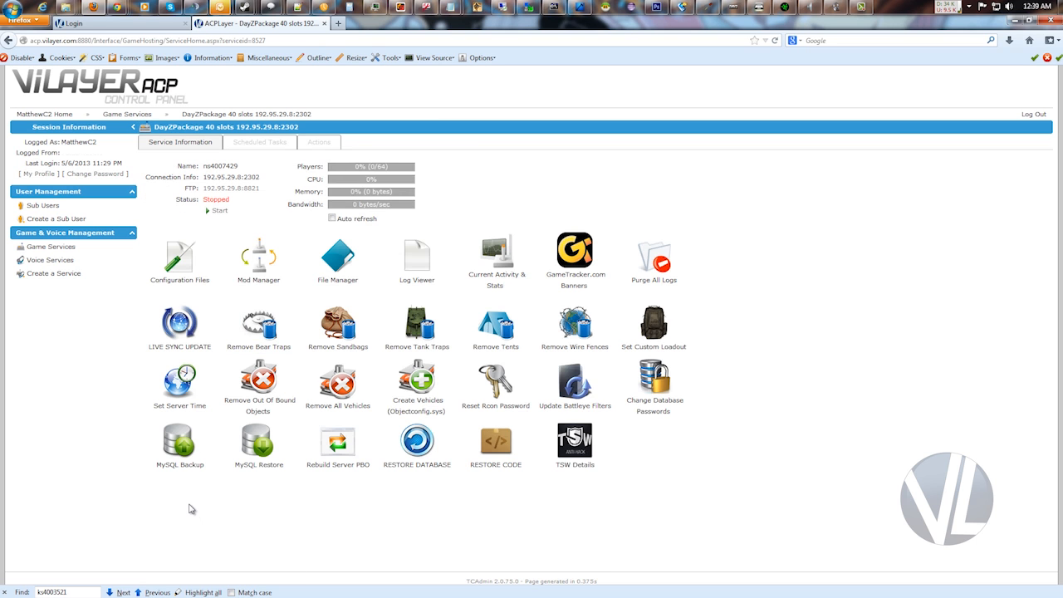
mouse_move(258, 444)
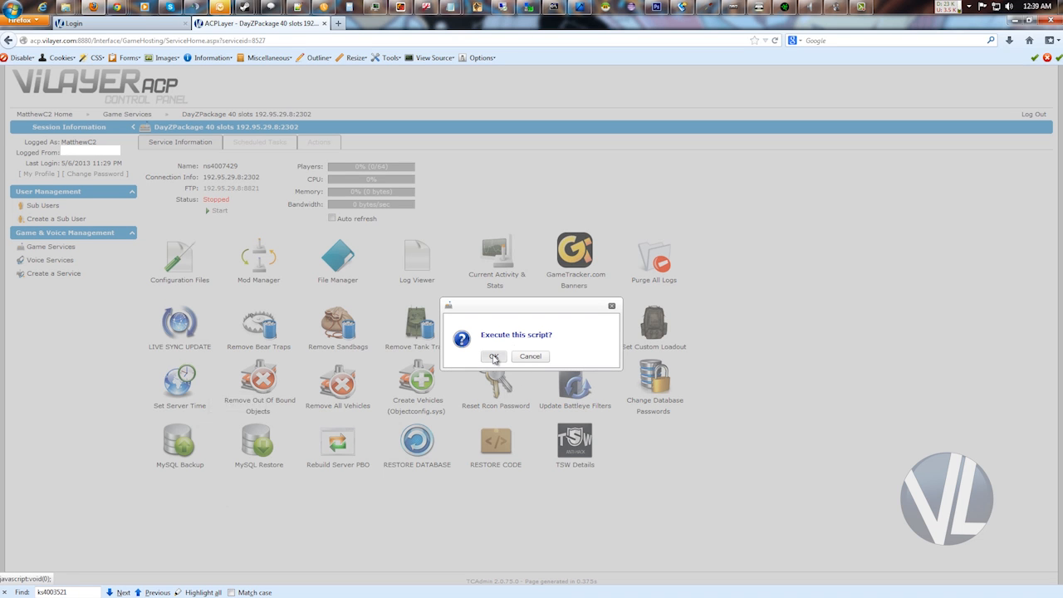
Run the MySQL Backup script for the DayZ server.
left_click(493, 356)
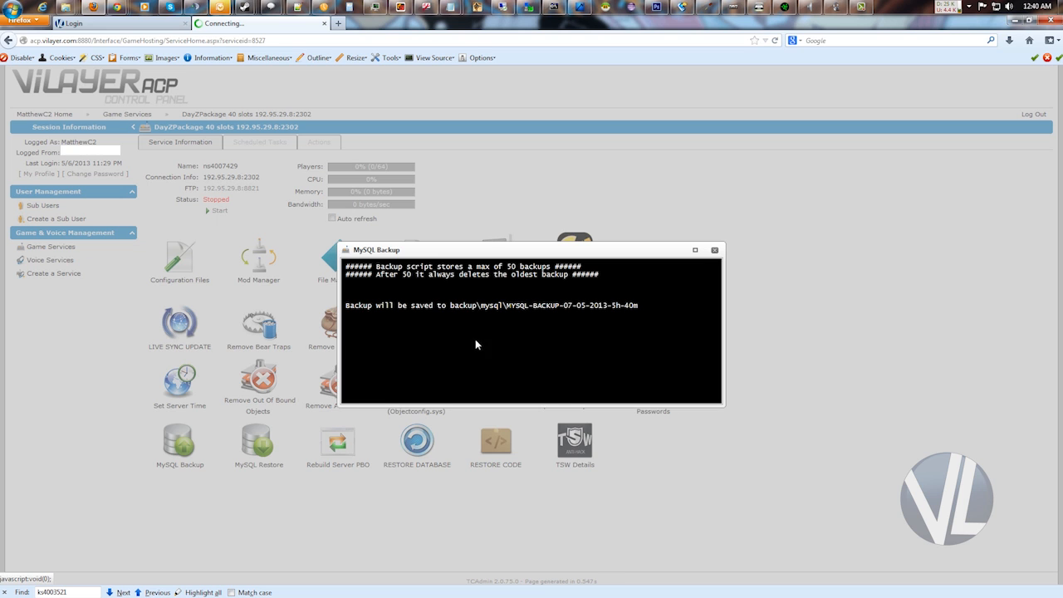
mouse_move(595, 307)
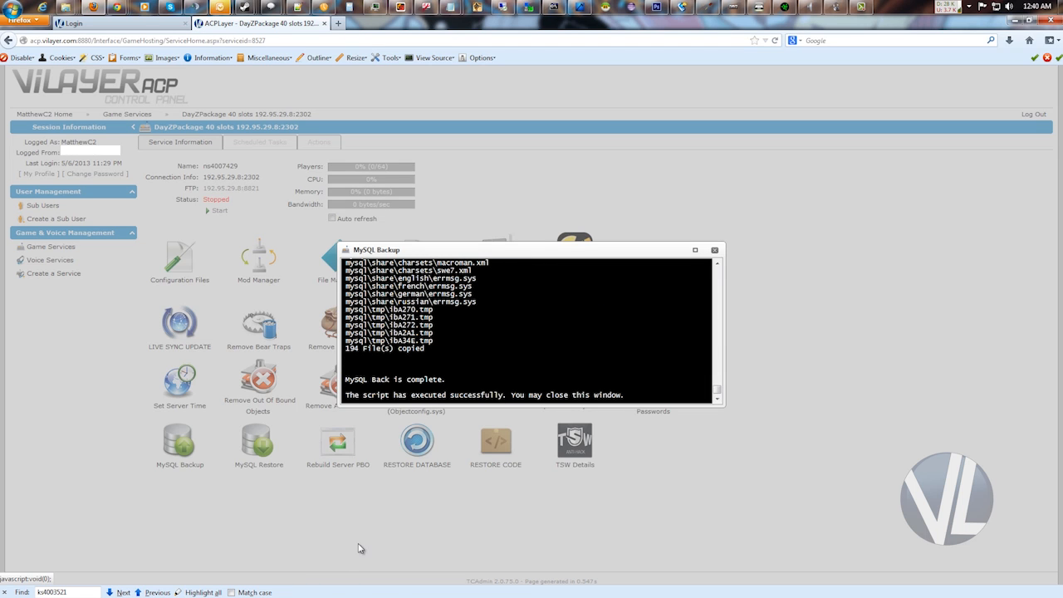
mouse_move(352, 576)
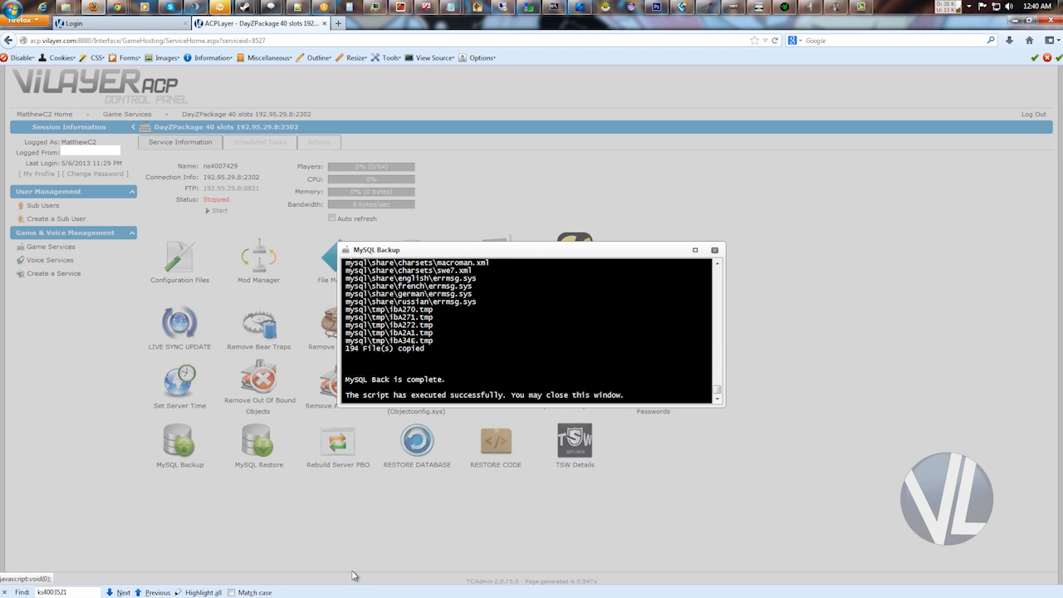
mouse_move(362, 554)
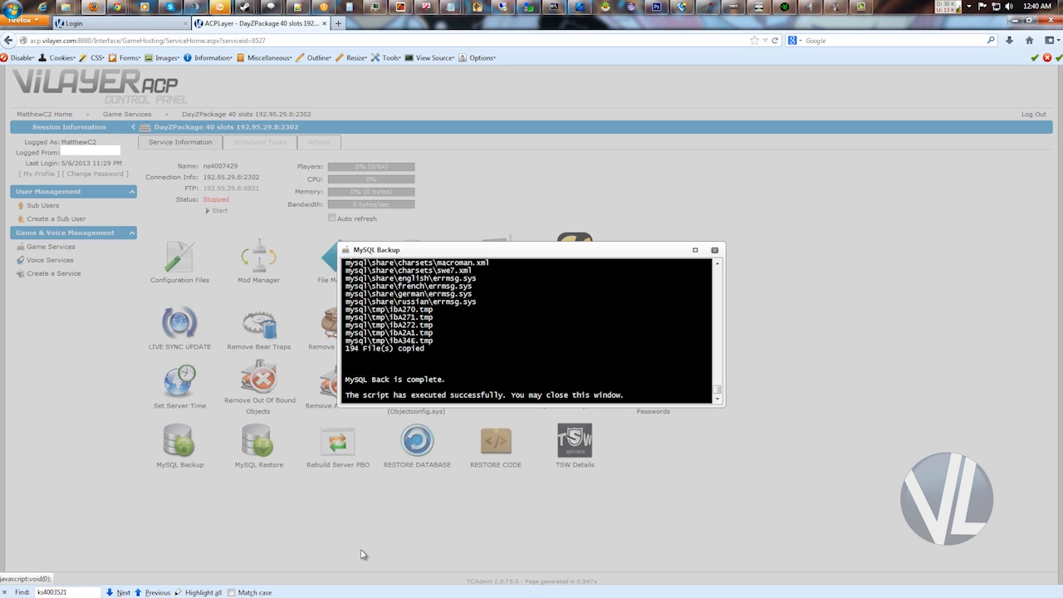
mouse_move(384, 521)
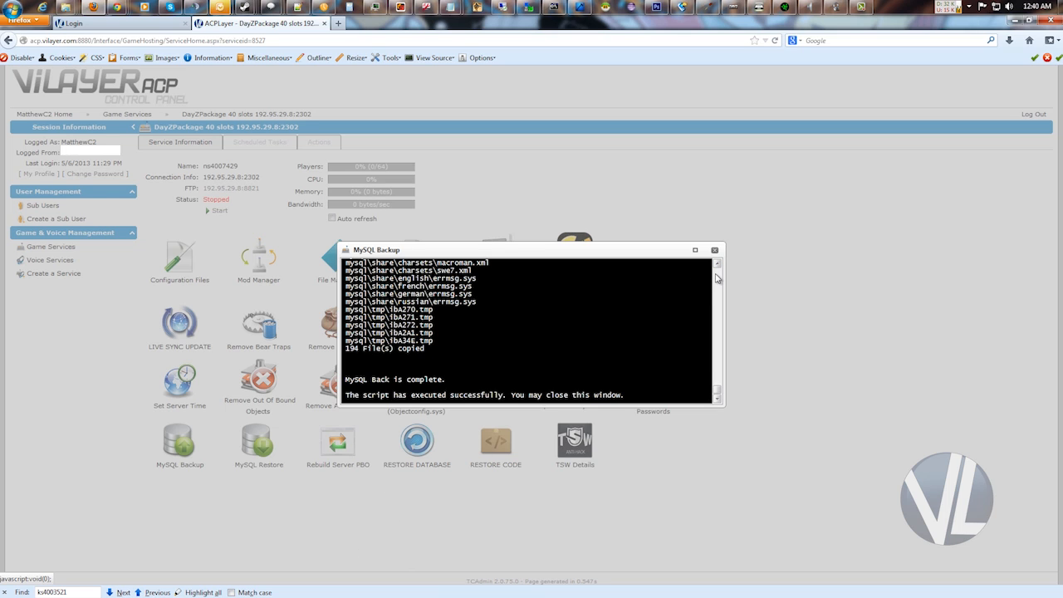
Create a new scheduled task of type MySQL Backup from the Scheduled Tasks list.
left_click(713, 250)
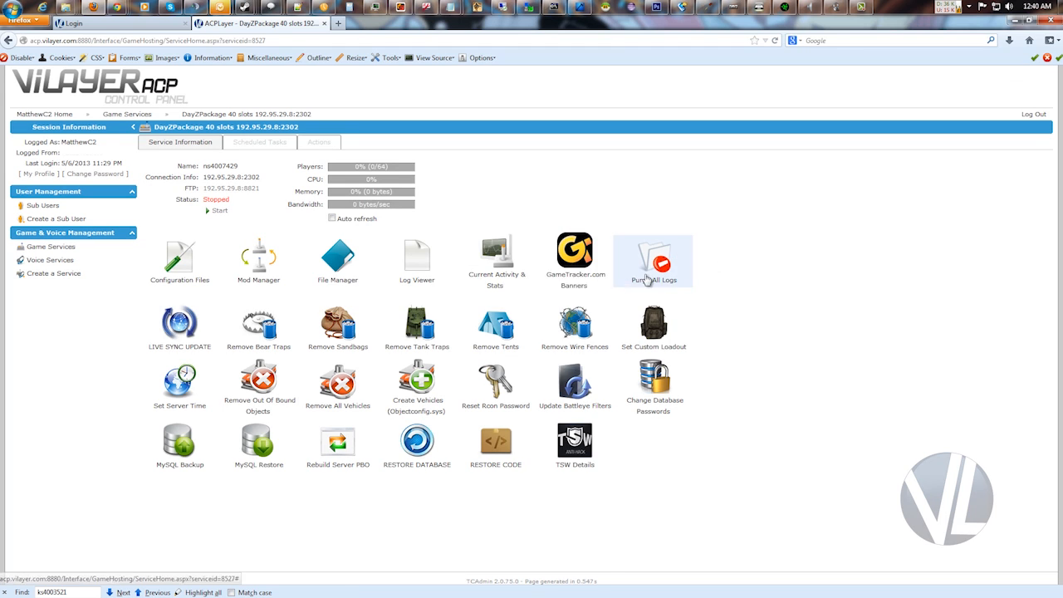
mouse_move(167, 197)
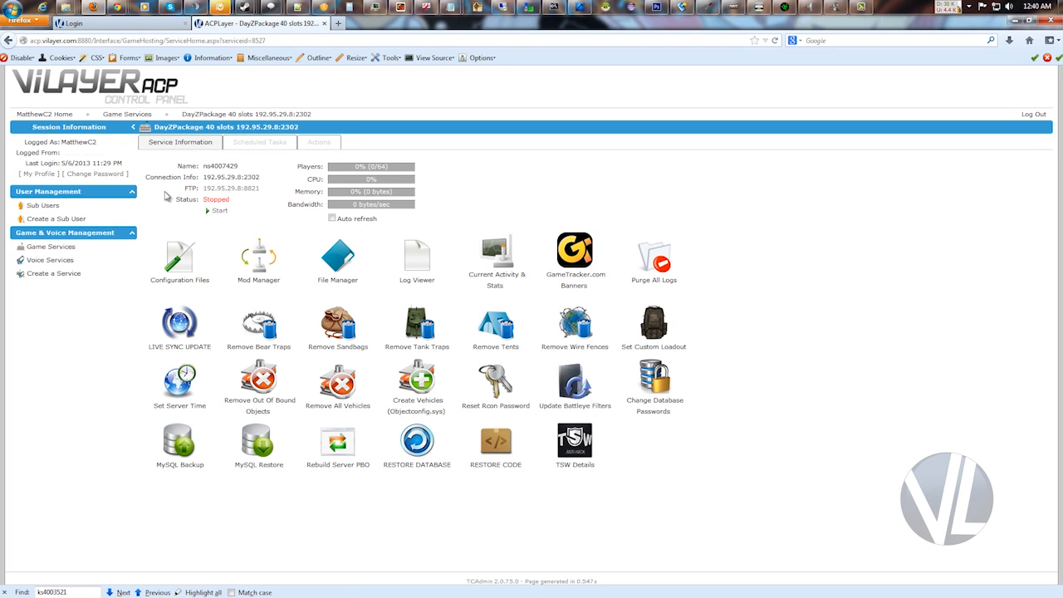
left_click(259, 142)
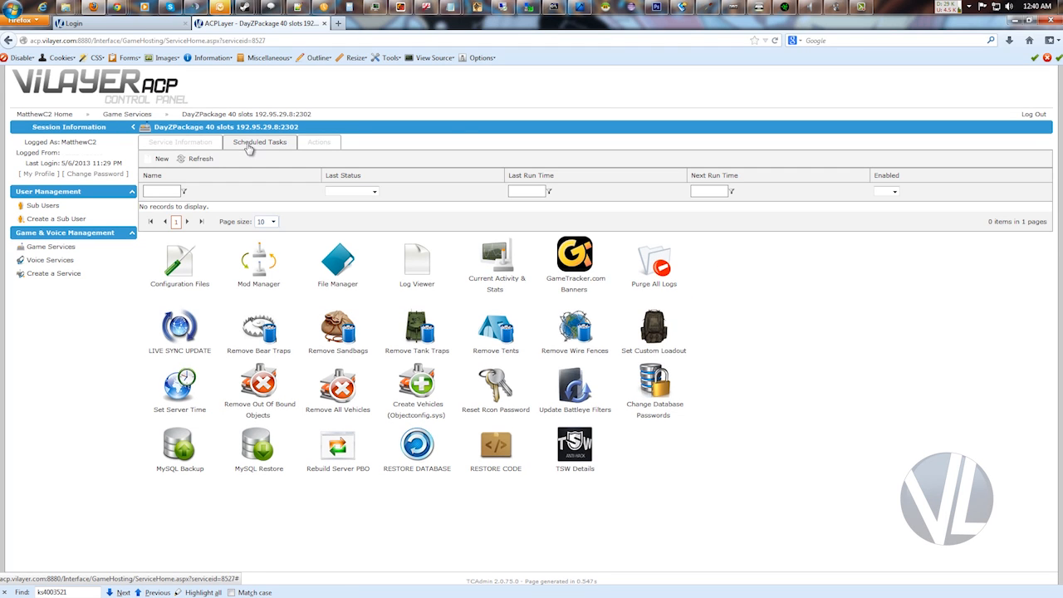
left_click(158, 159)
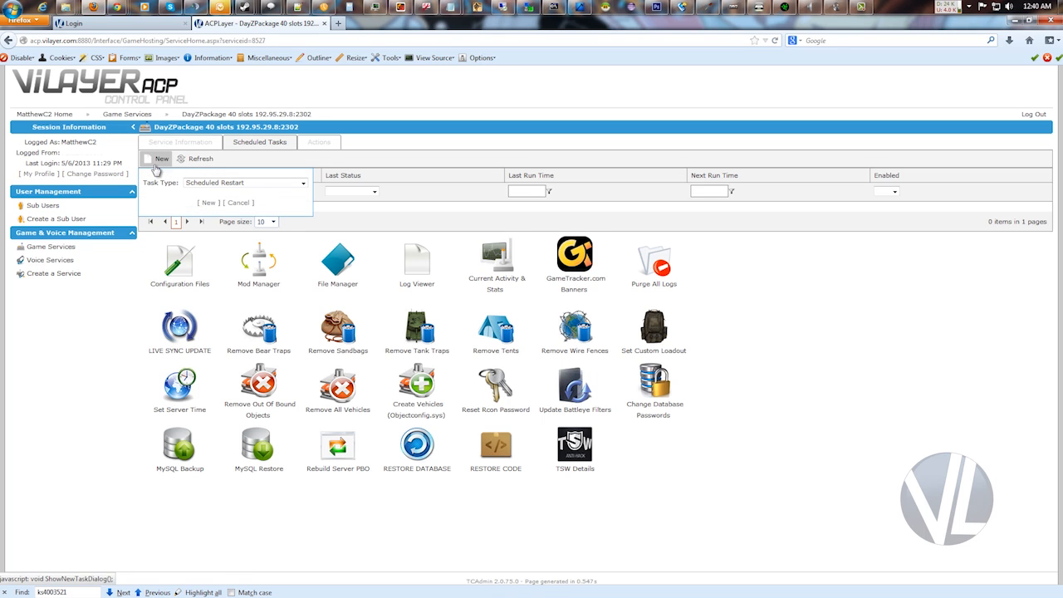
left_click(245, 182)
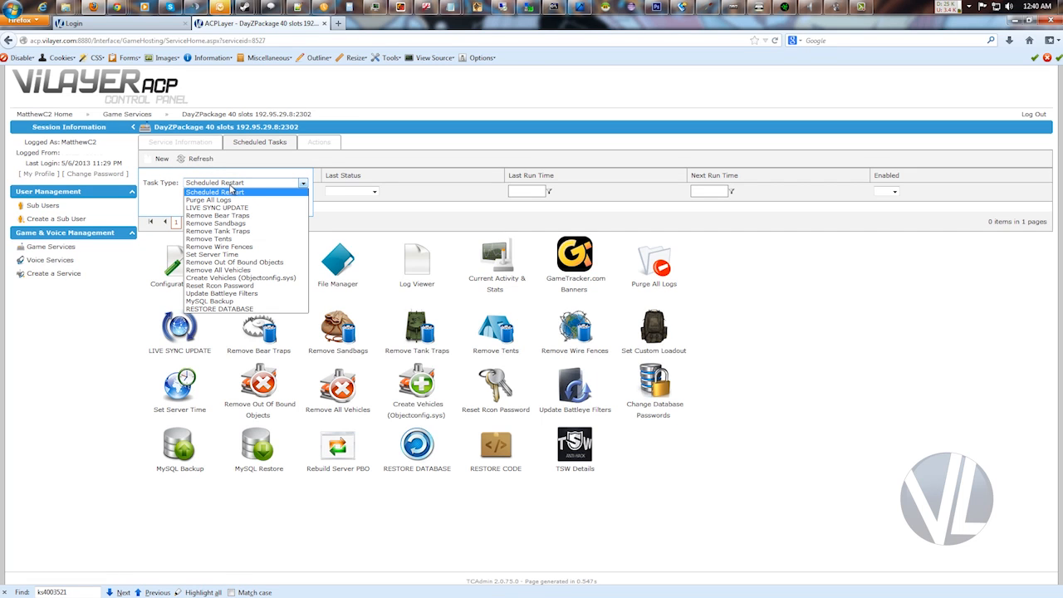
left_click(208, 300)
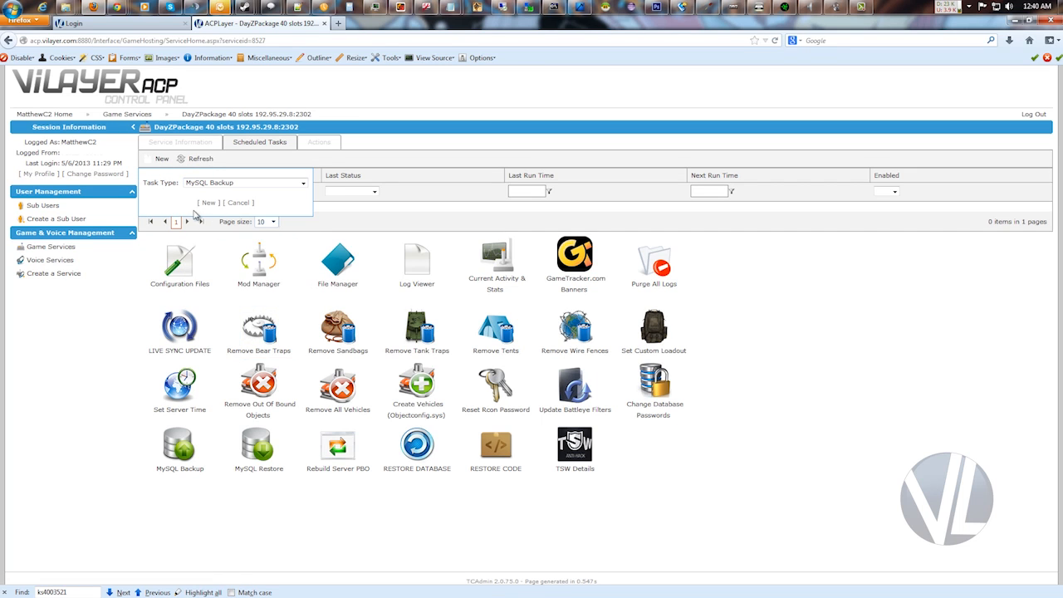
left_click(208, 203)
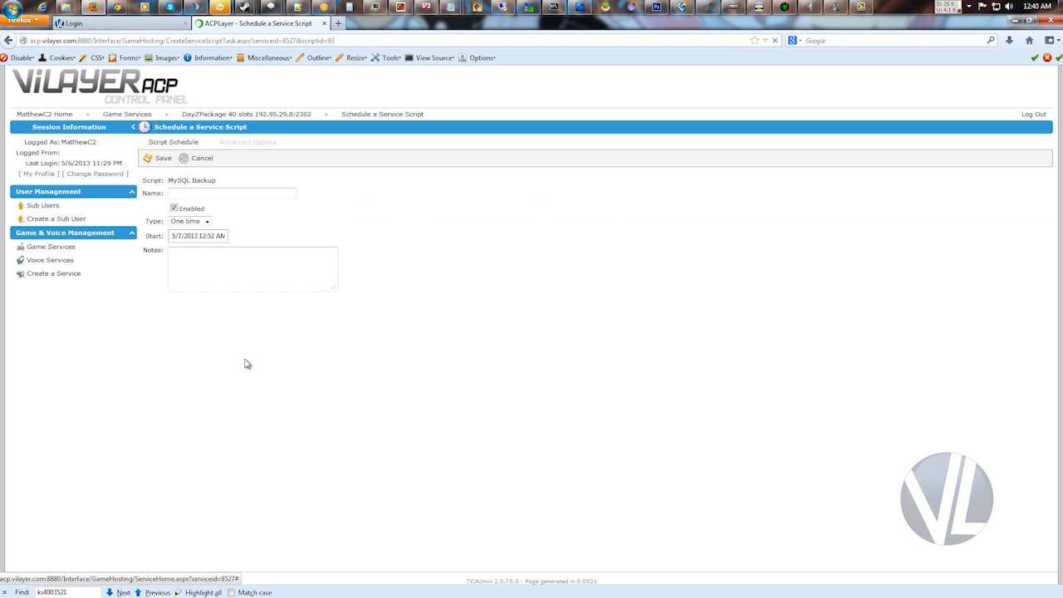
Save a daily task named 'backup' repeating every 1 hour for 24 hours.
left_click(189, 221)
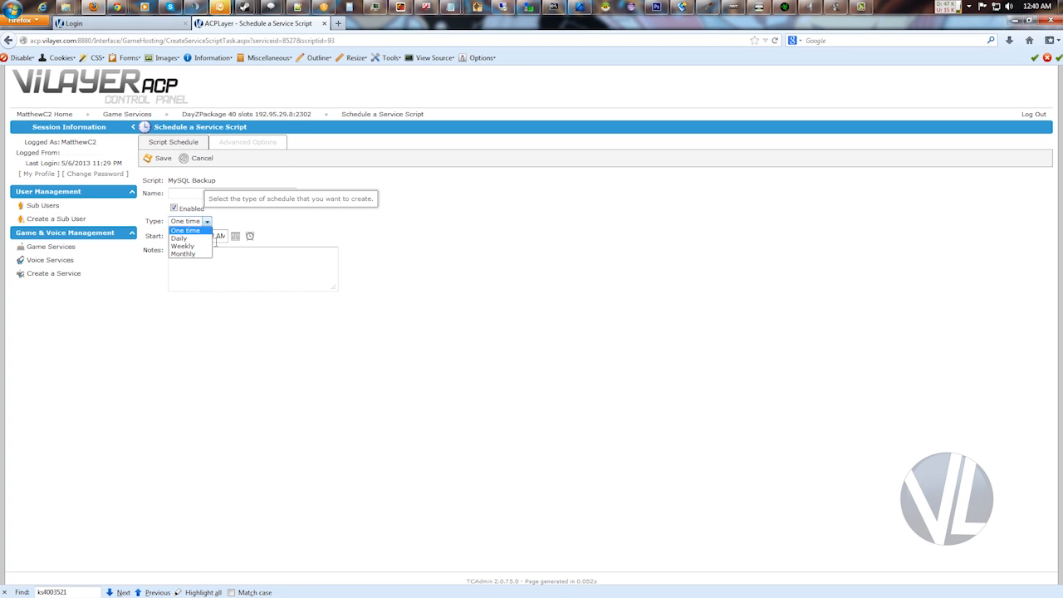
left_click(178, 238)
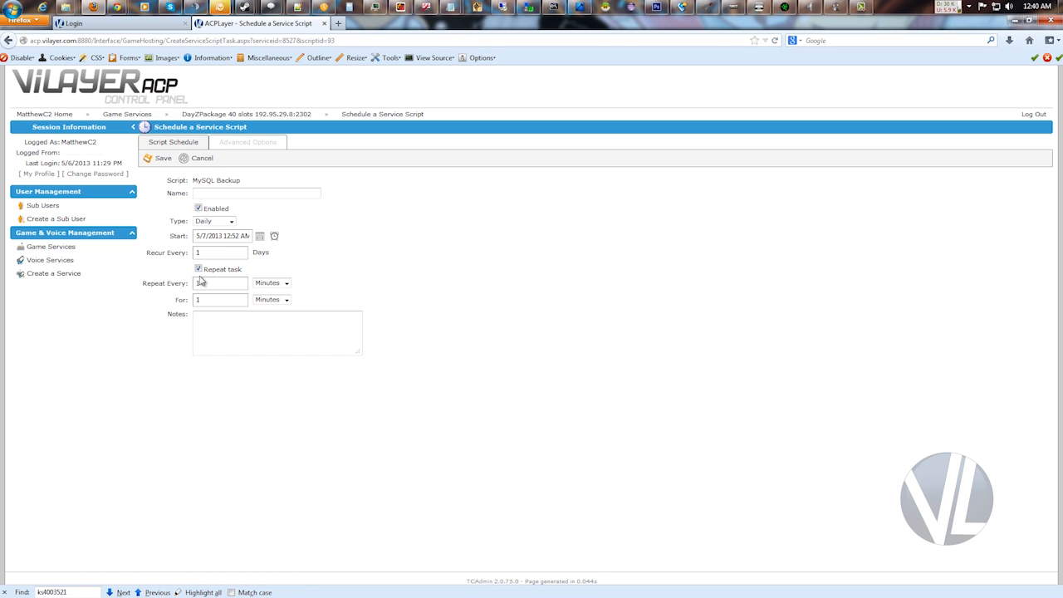
left_click(220, 282)
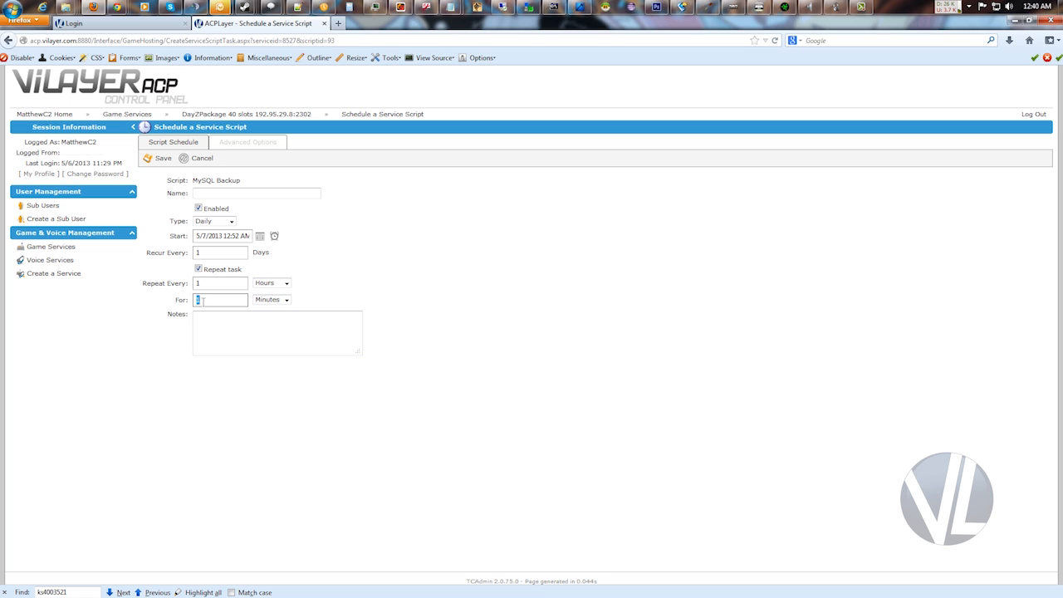
type("24")
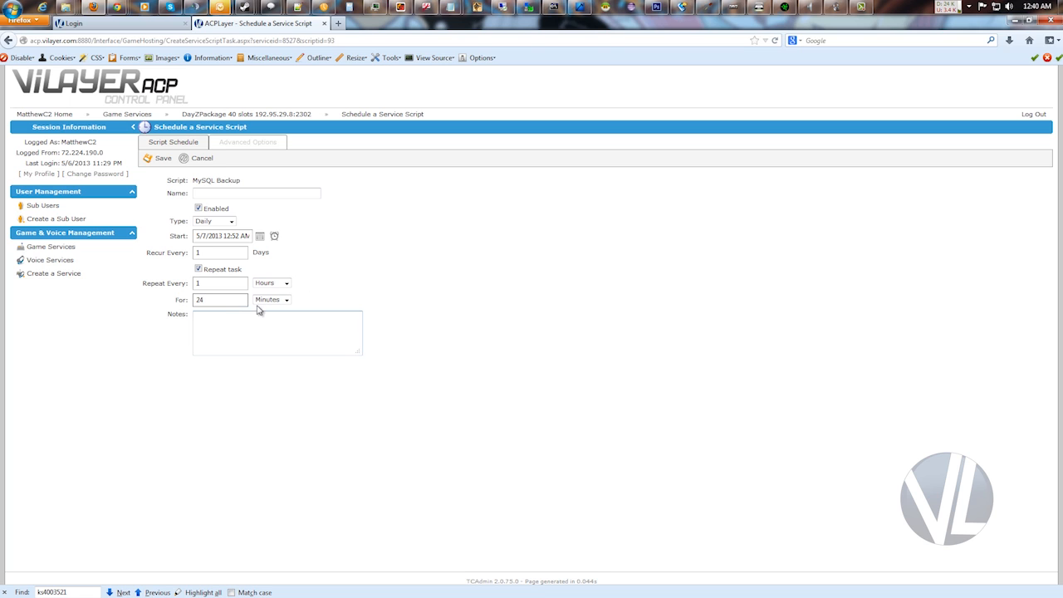
left_click(271, 299)
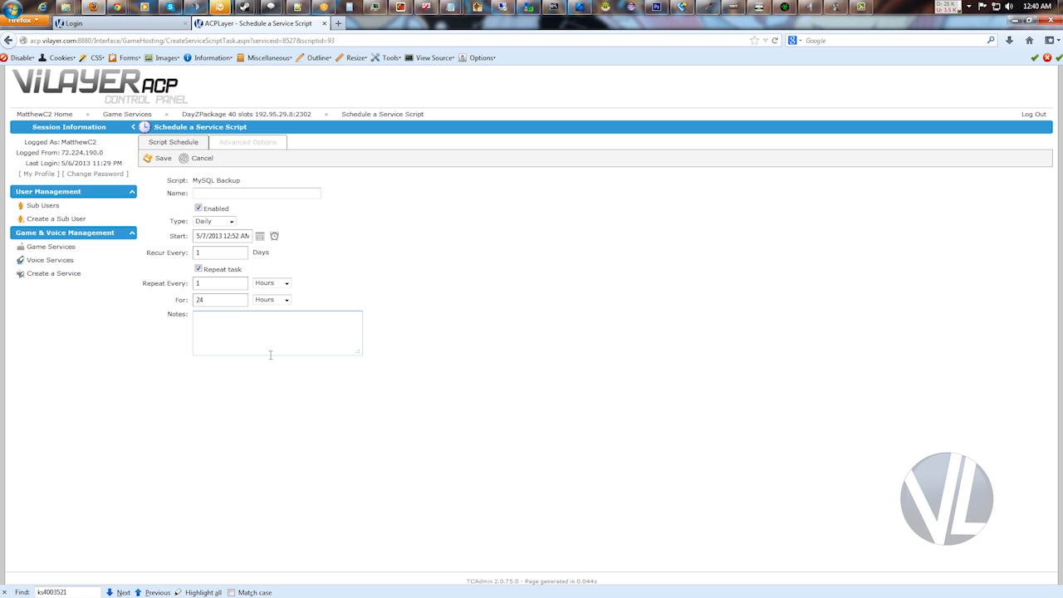
left_click(256, 192)
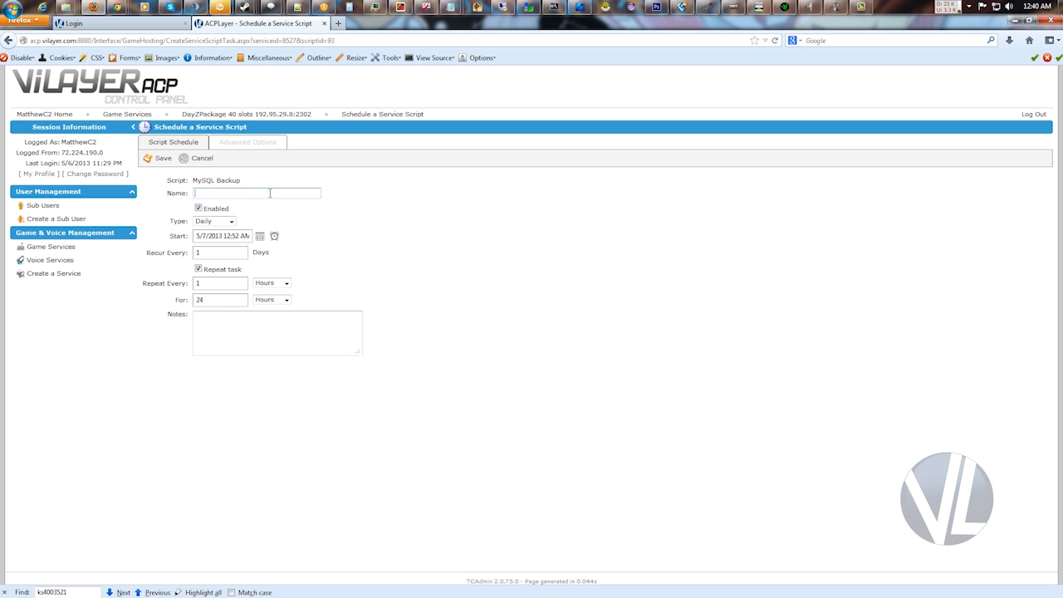
type("backup")
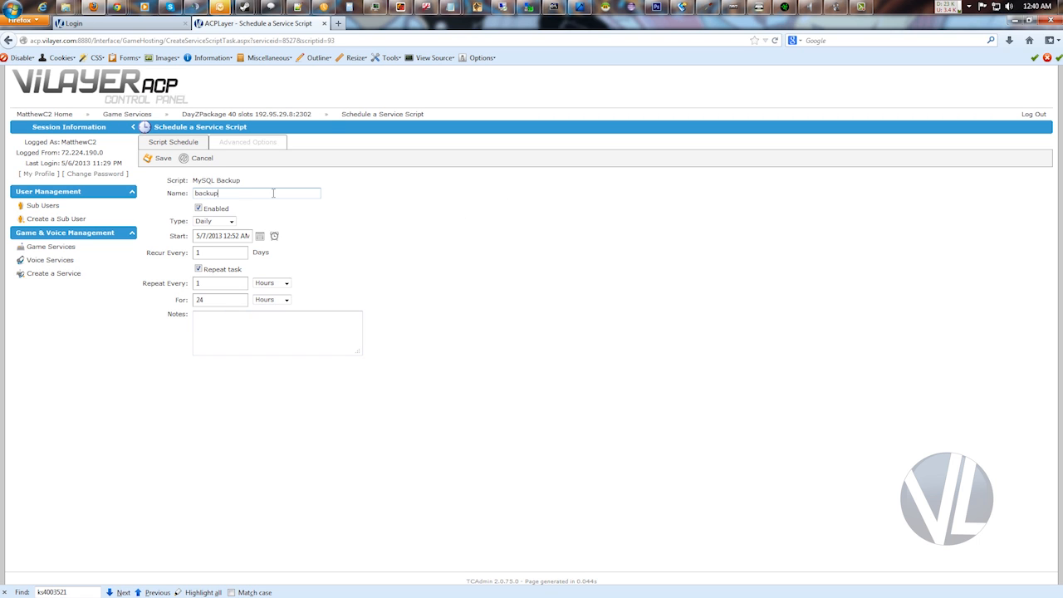
left_click(163, 158)
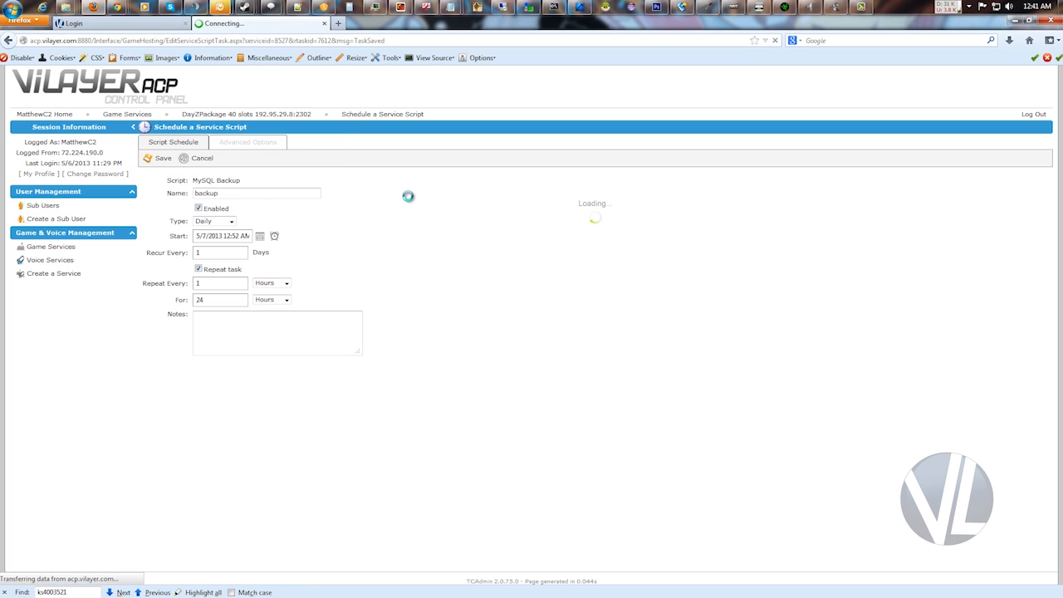
left_click(164, 157)
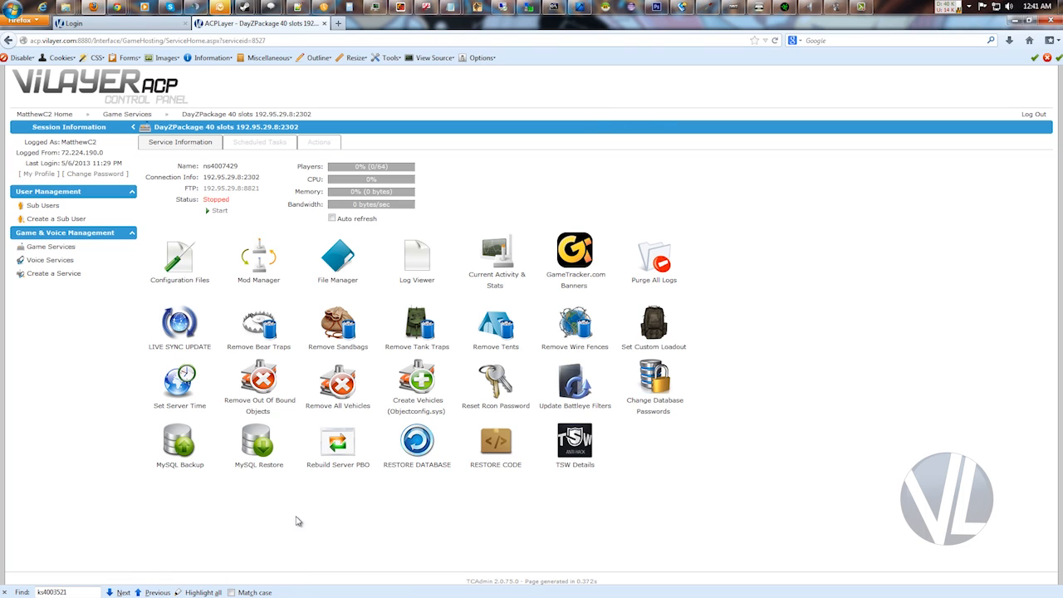
Bring up the MySQL Restore form showing 127.0.0.1, port 2303 and dayz credentials.
left_click(259, 441)
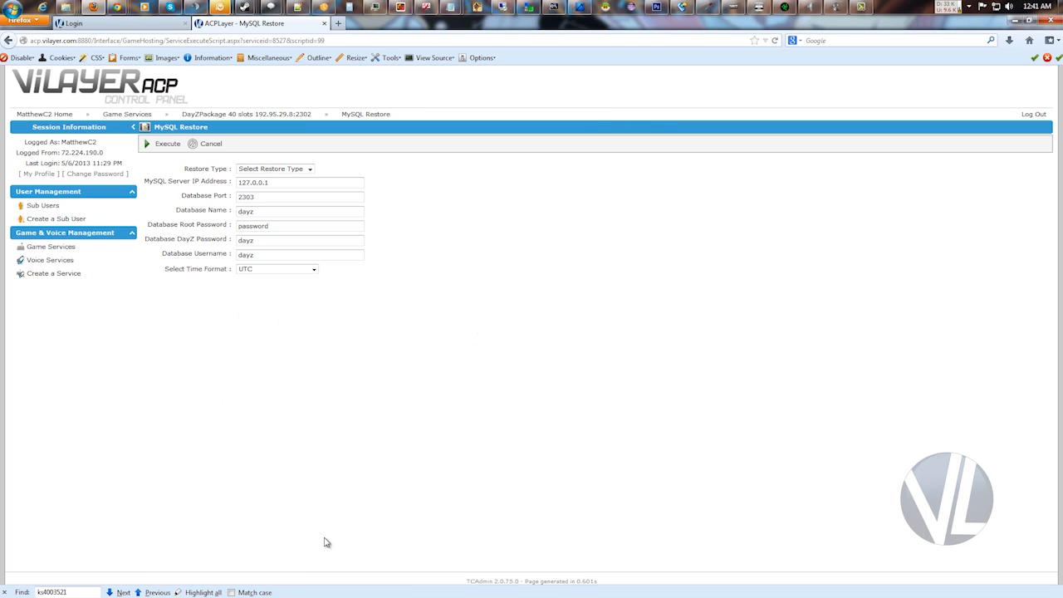
mouse_move(355, 518)
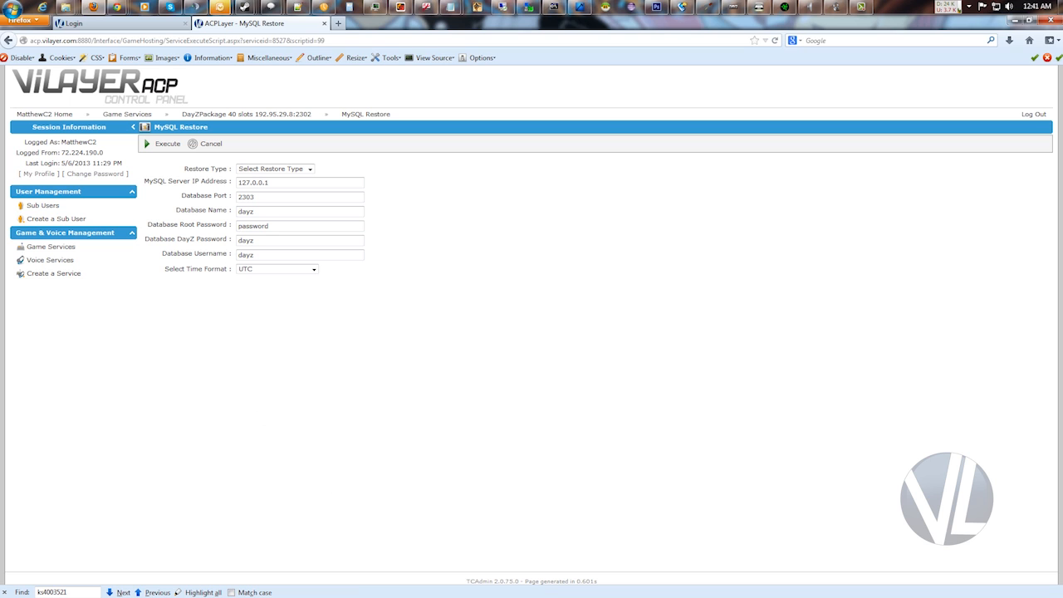
mouse_move(349, 163)
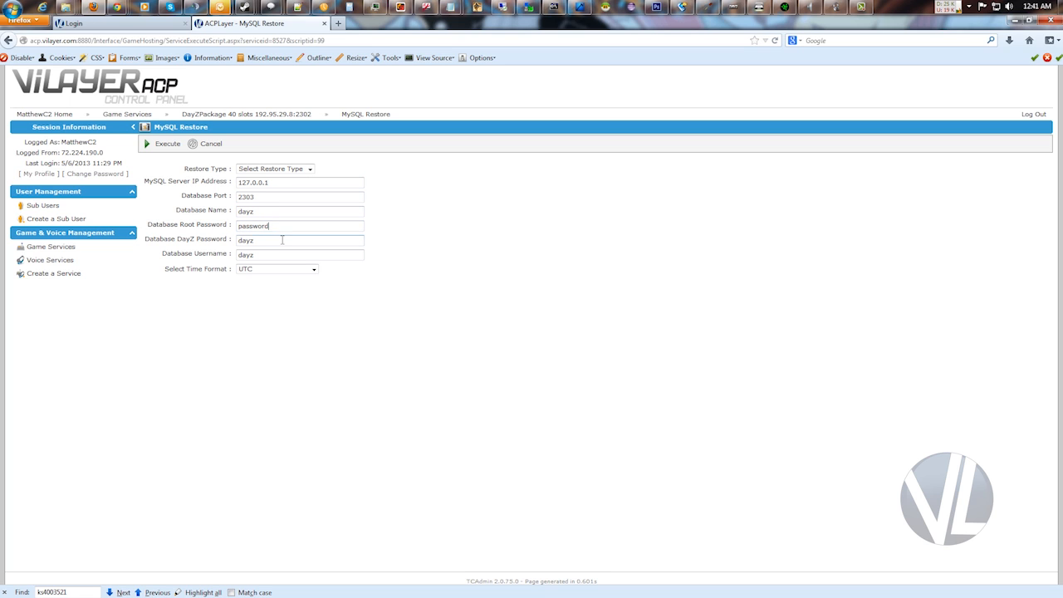
double_click(252, 226)
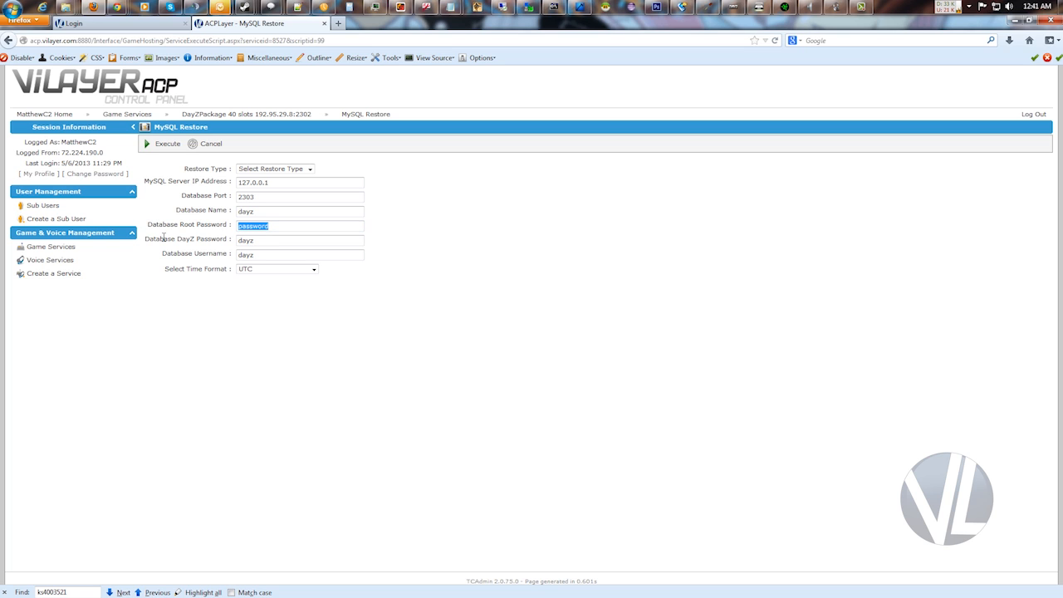
mouse_move(163, 239)
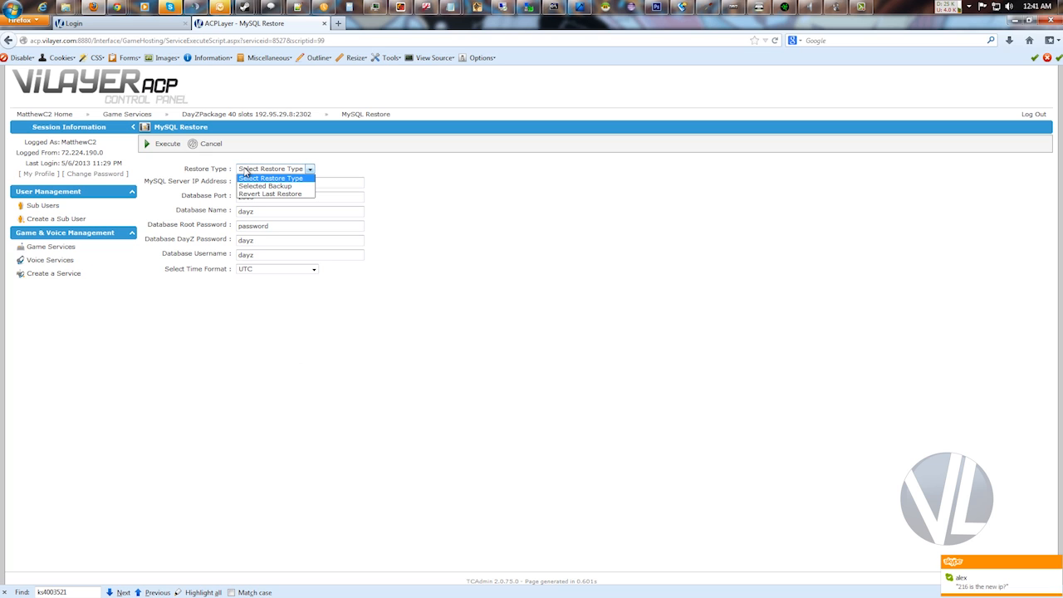
Change Restore Type from a selected backup to Revert Last Restore.
left_click(265, 185)
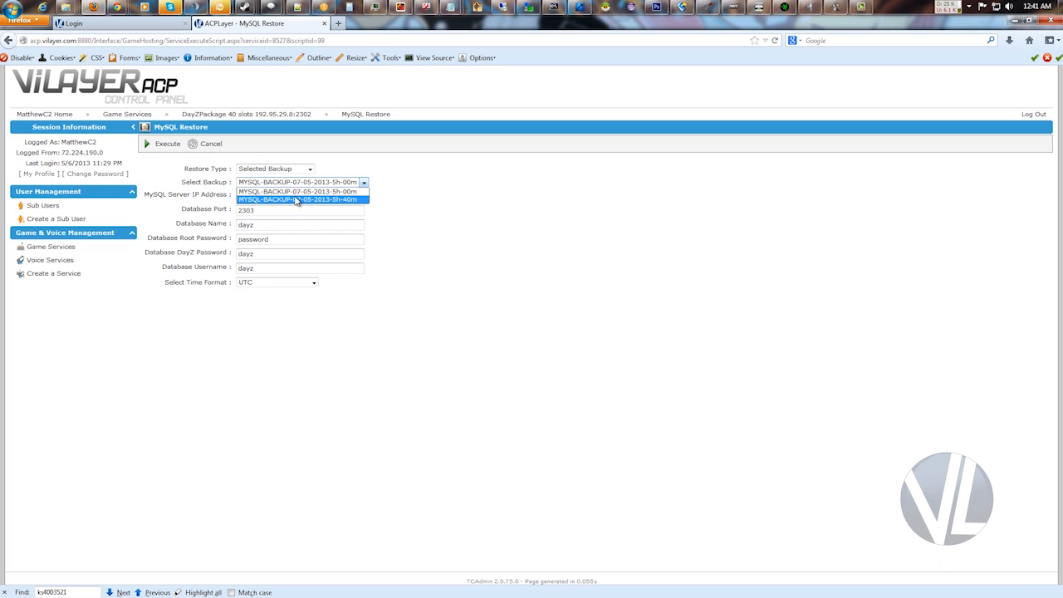
mouse_move(301, 208)
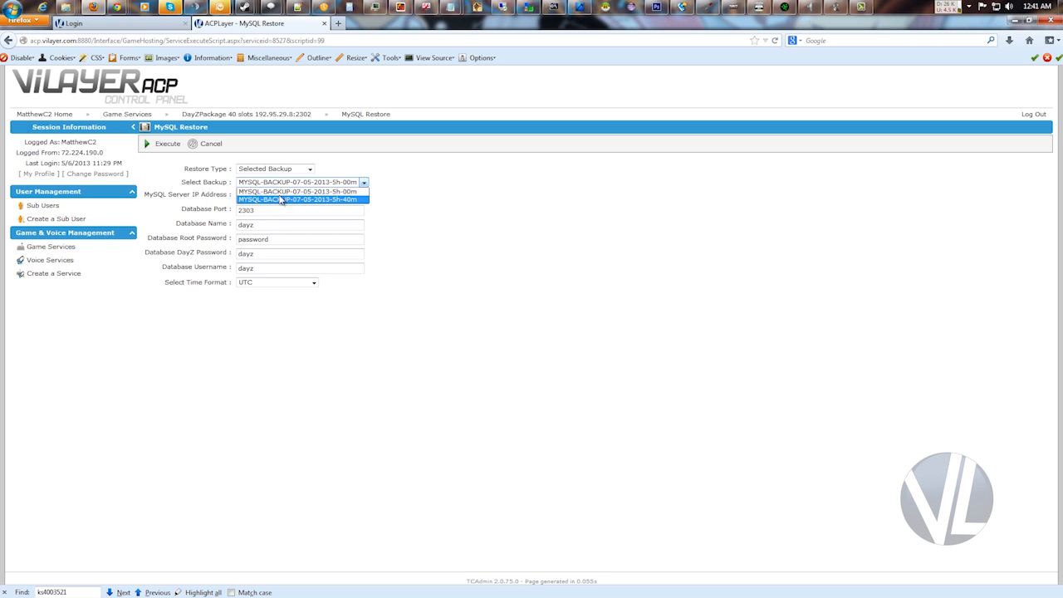
left_click(297, 181)
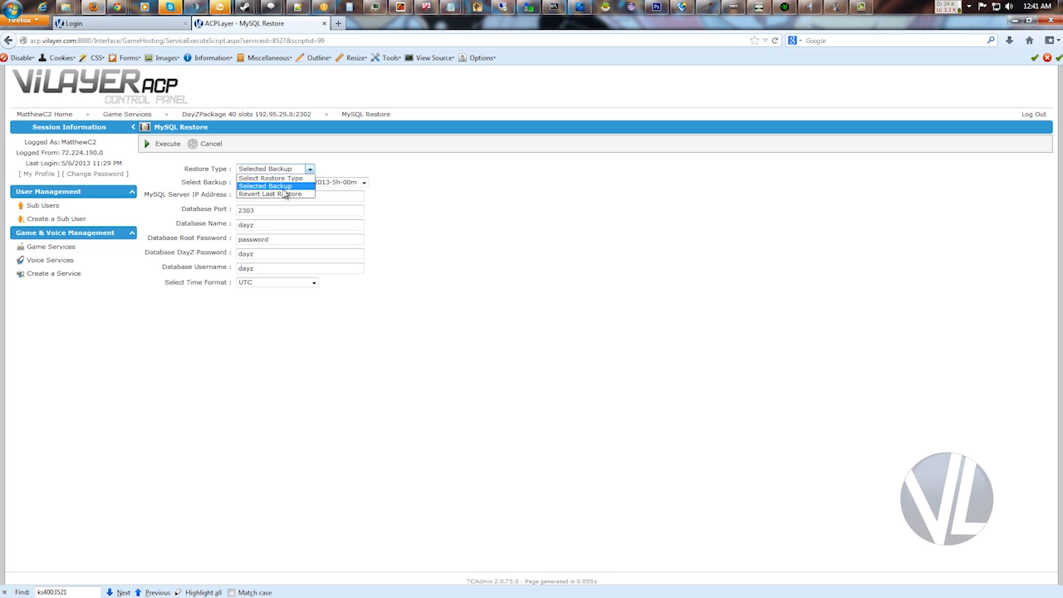
left_click(265, 186)
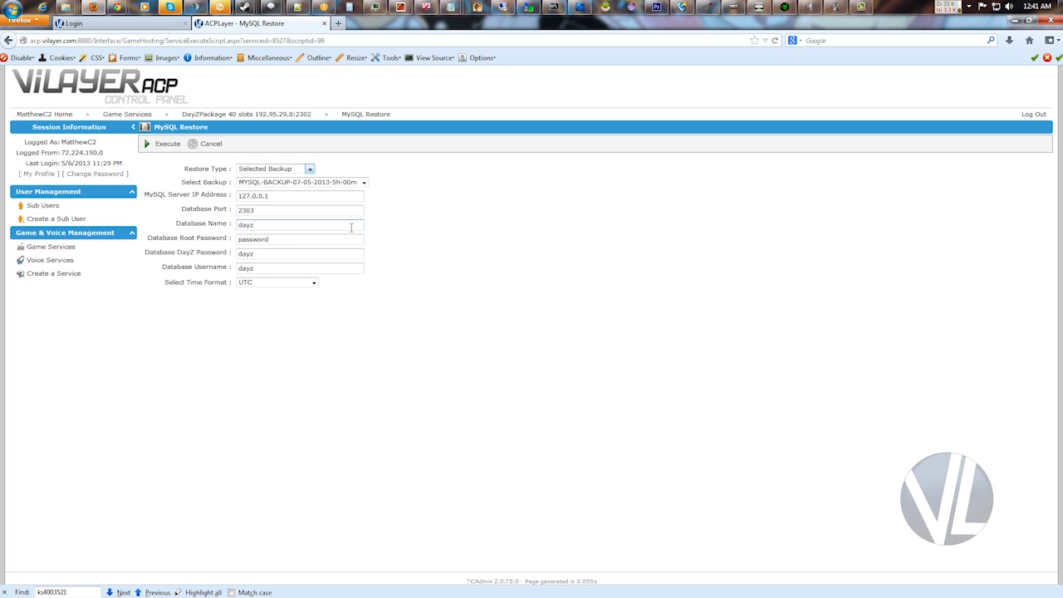
mouse_move(303, 239)
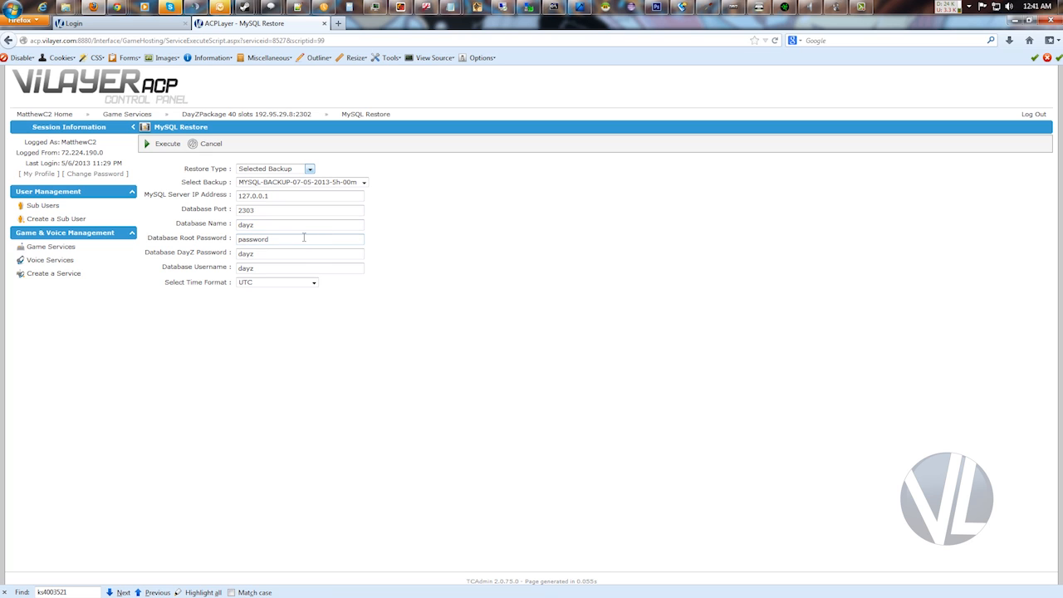
mouse_move(300, 210)
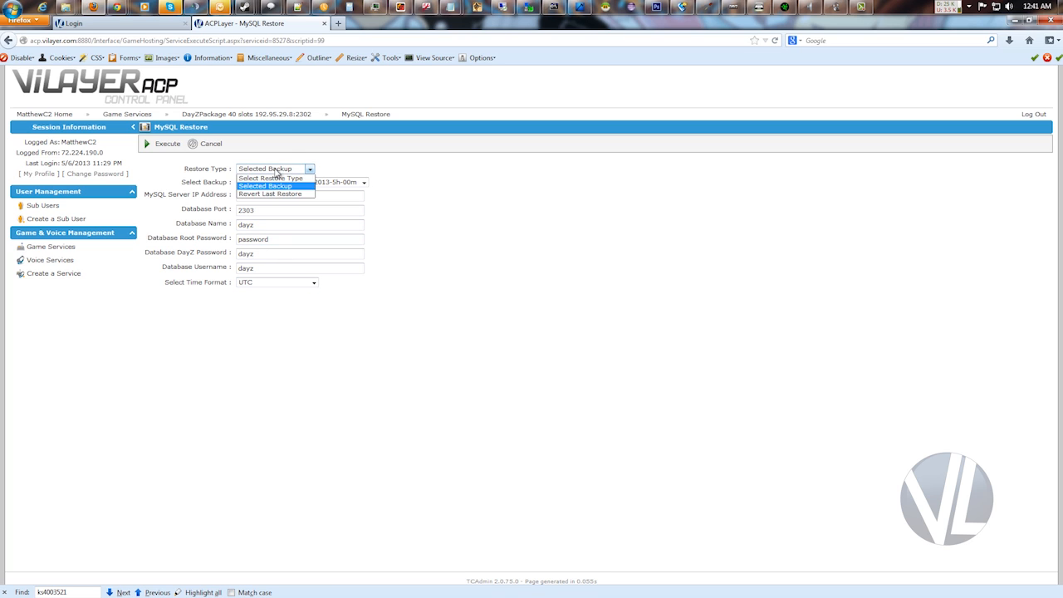
left_click(270, 193)
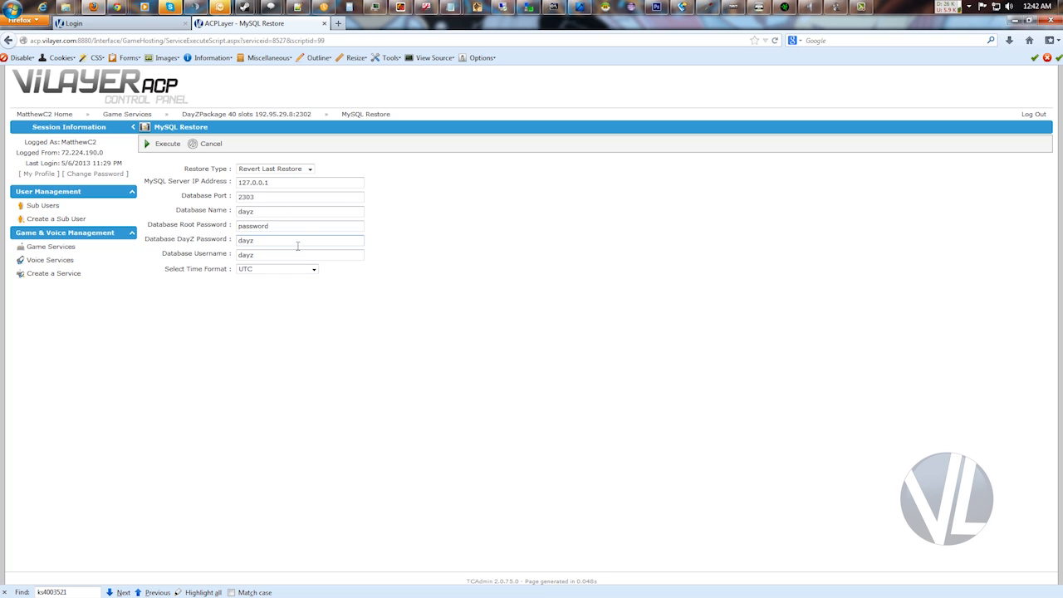
left_click(299, 211)
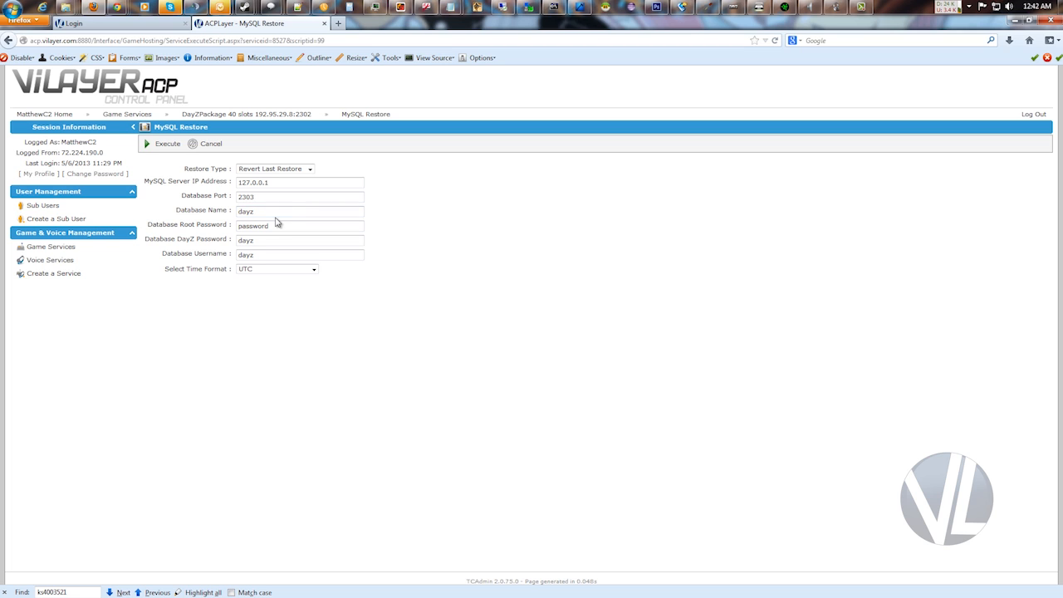
mouse_move(903, 378)
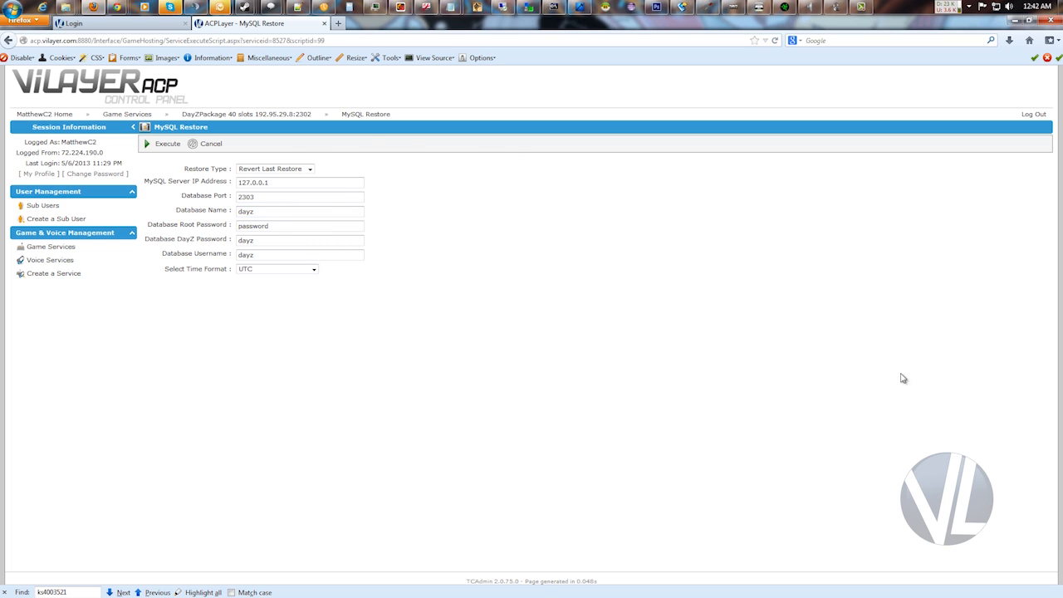
mouse_move(191, 141)
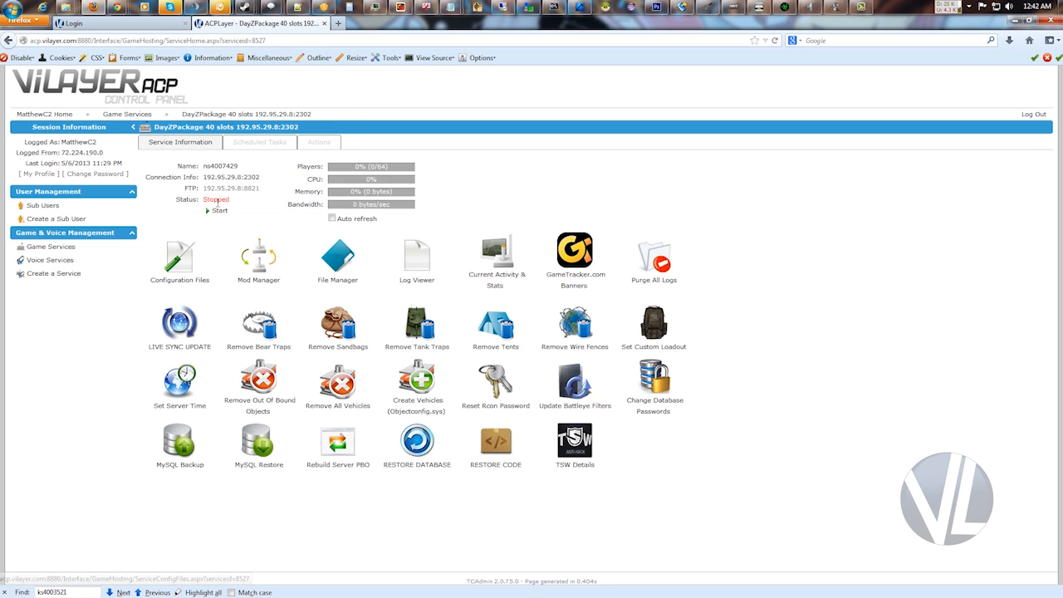
mouse_move(89, 453)
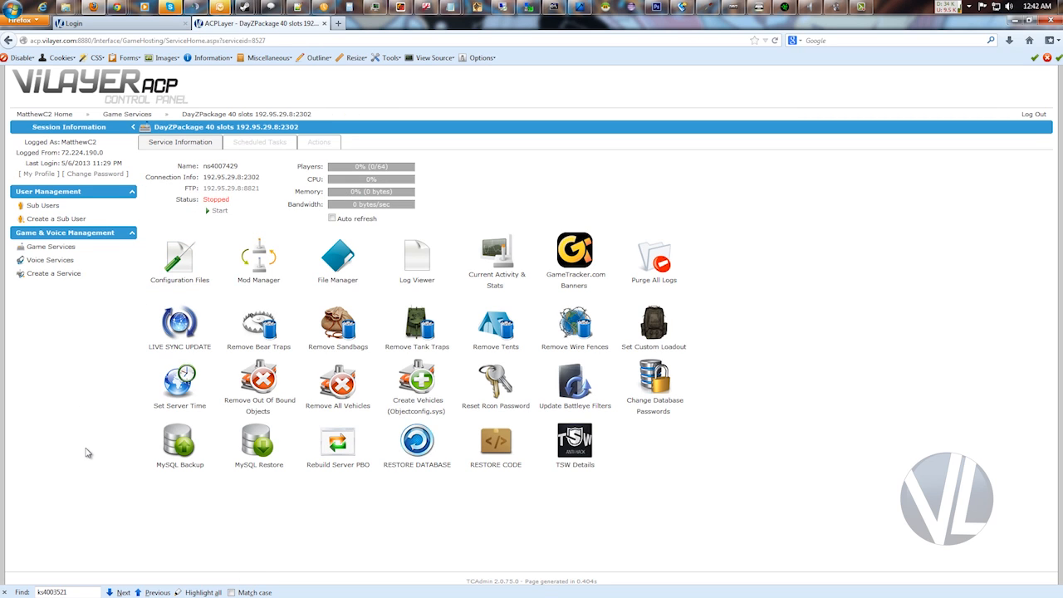
mouse_move(182, 498)
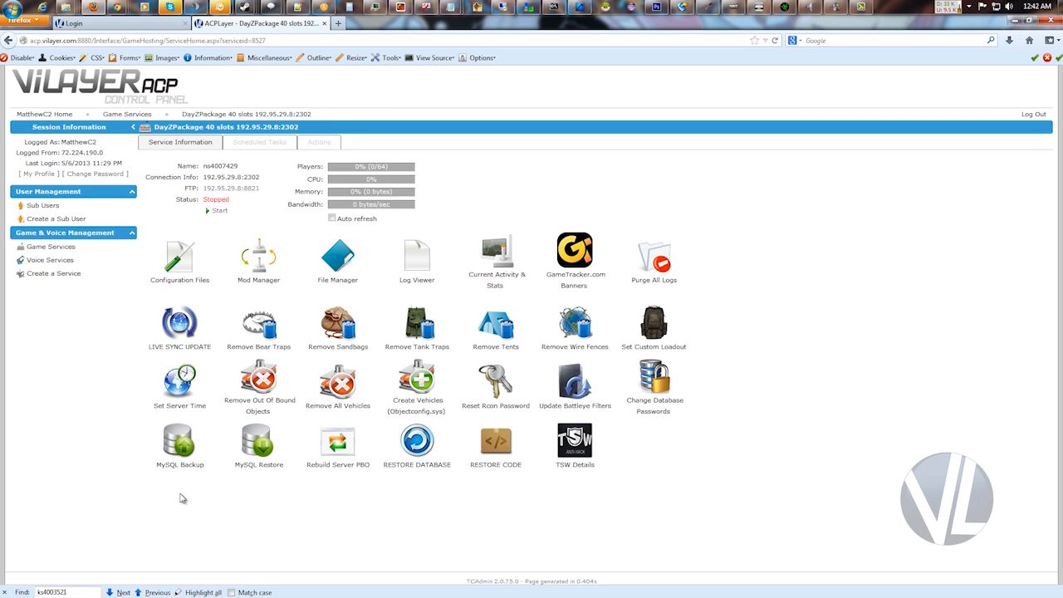
mouse_move(494, 384)
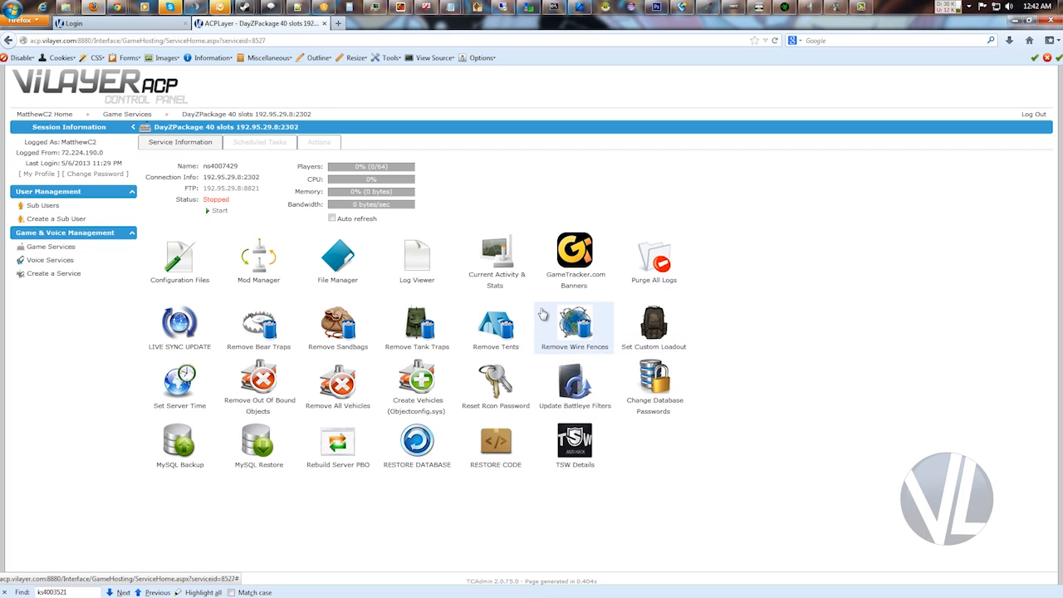
mouse_move(495, 253)
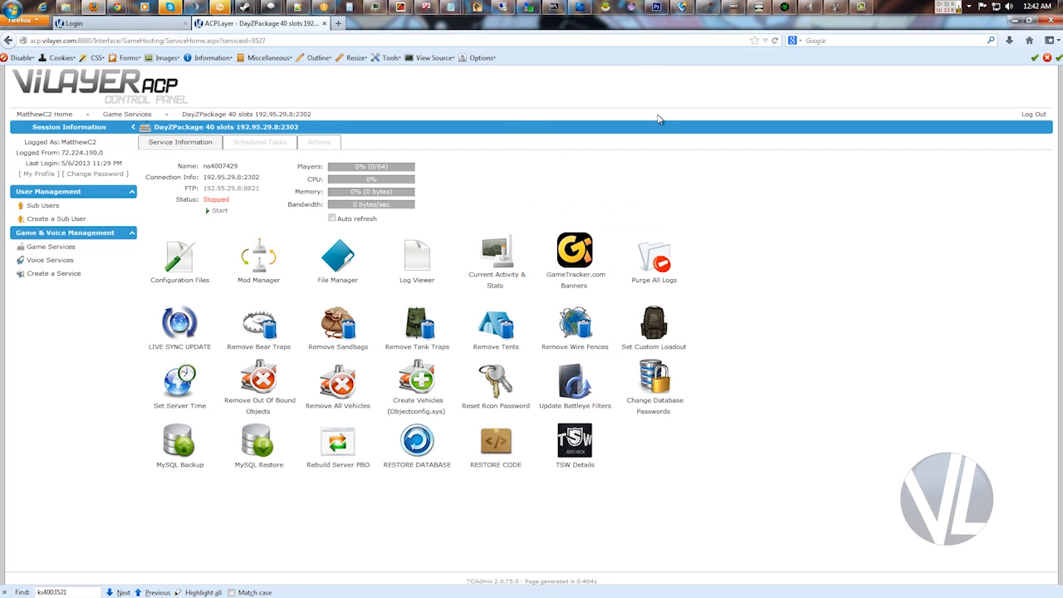
mouse_move(330, 181)
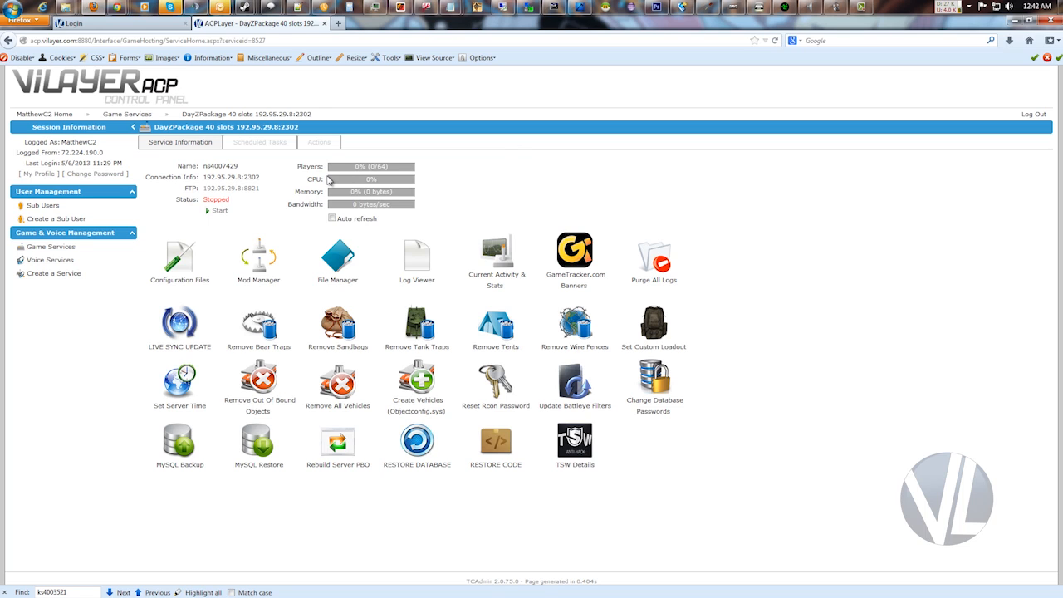
mouse_move(230, 228)
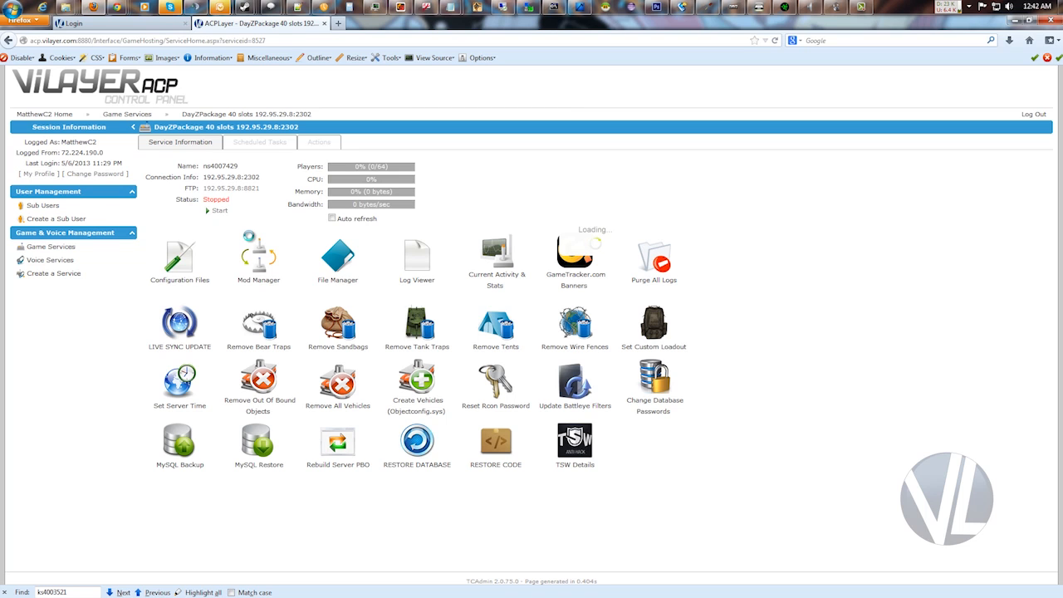
Bring up HeidiSQL's session manager to set up the MySQL connection.
left_click(219, 210)
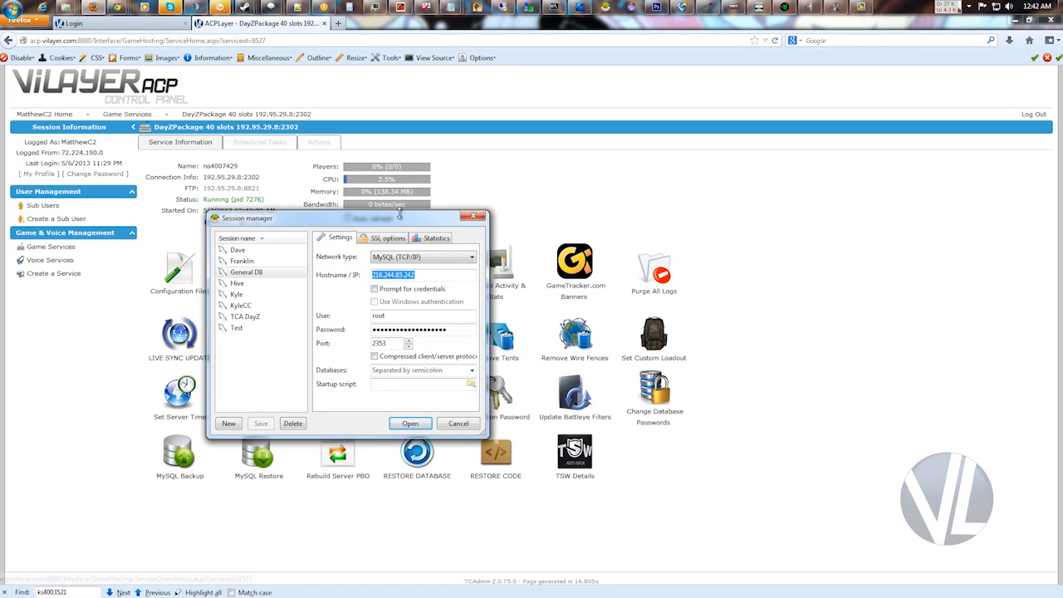
Set General DB to host 192.95.29.8, port 2303 with new password, connect and save changes.
left_click(458, 423)
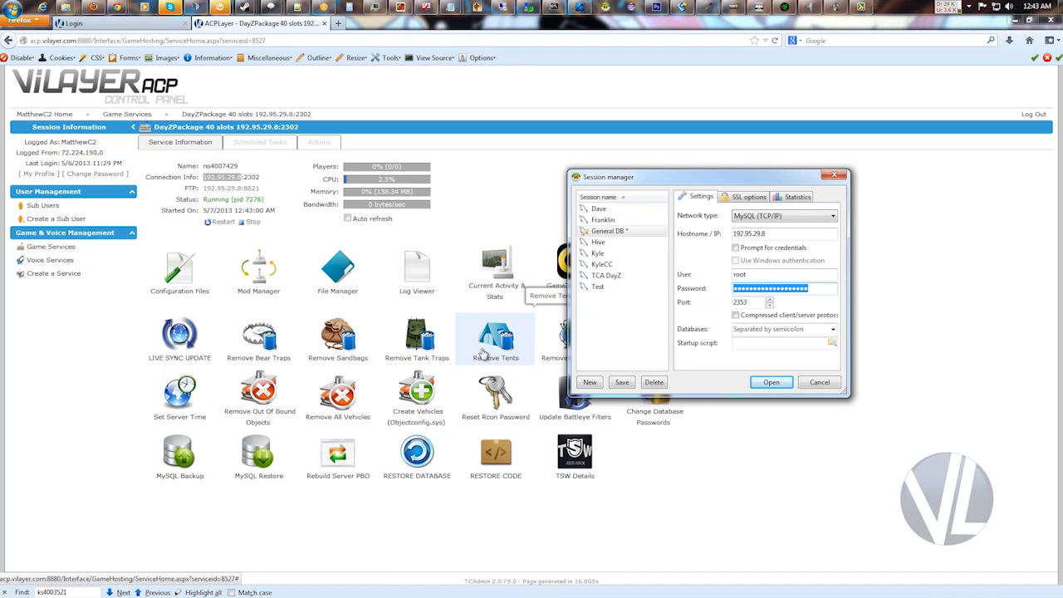
left_click(785, 288)
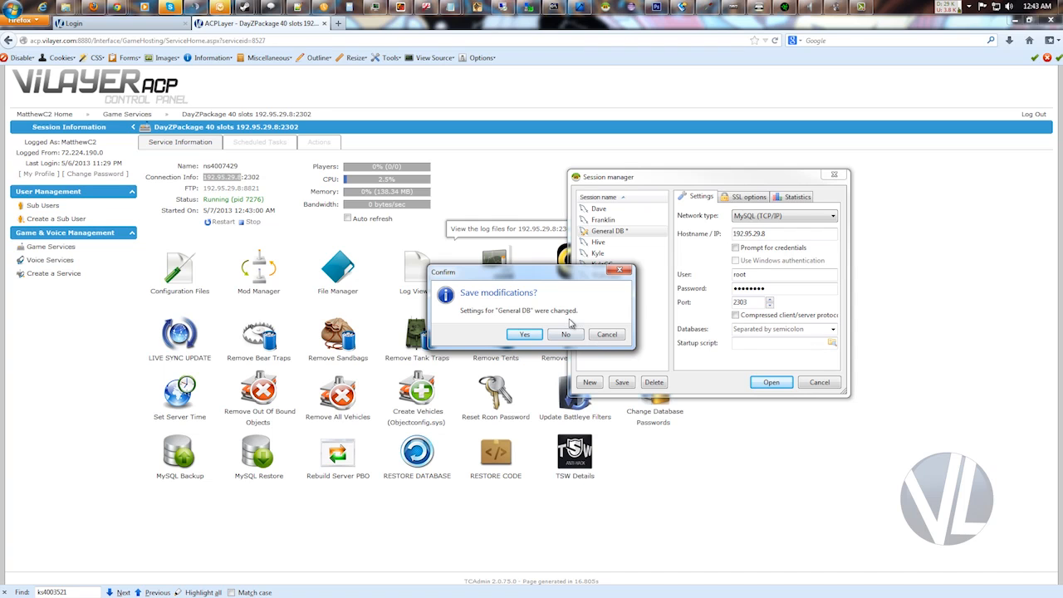
left_click(524, 334)
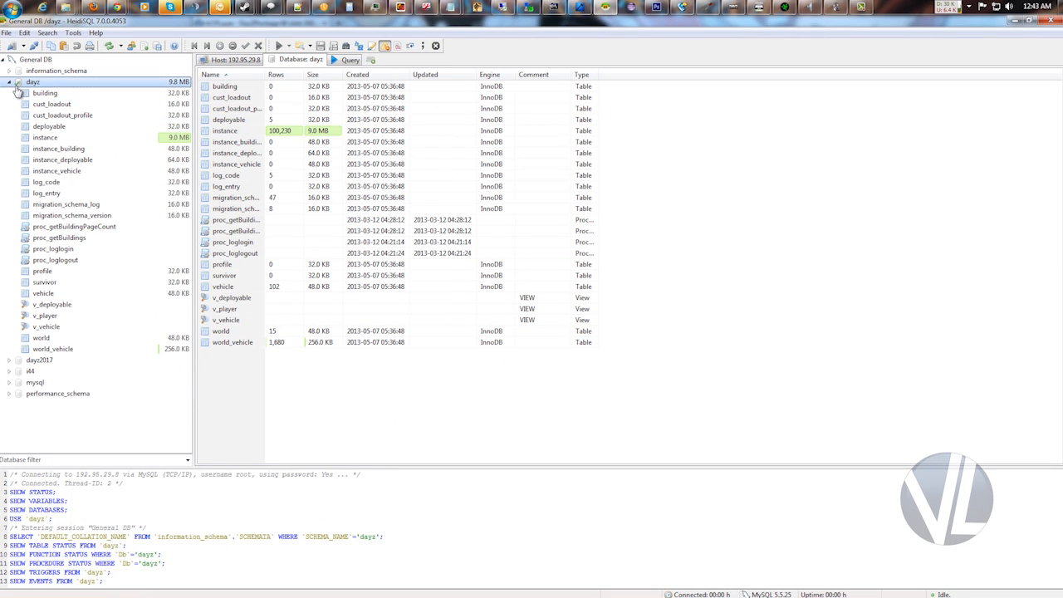
Browse the dayz, dayz2017 and i44 databases in the tree, ending with dayz expanded.
left_click(9, 82)
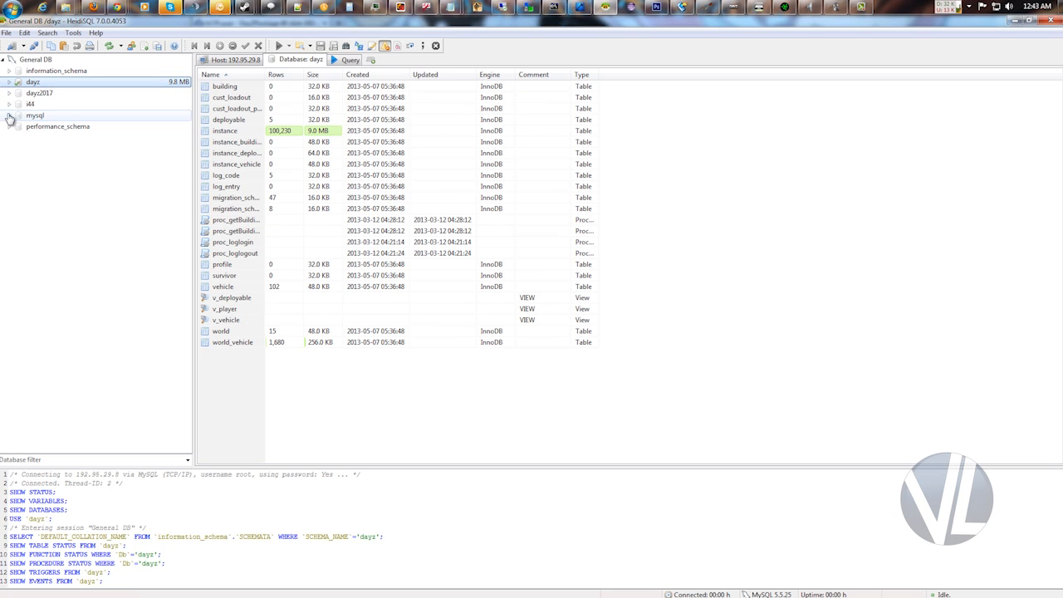
left_click(9, 81)
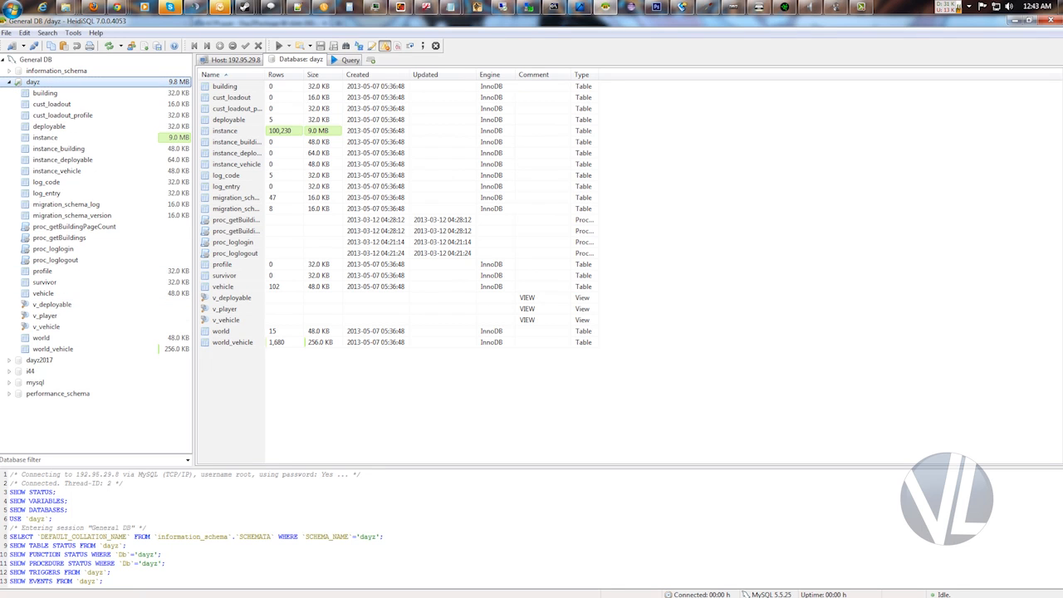
left_click(8, 82)
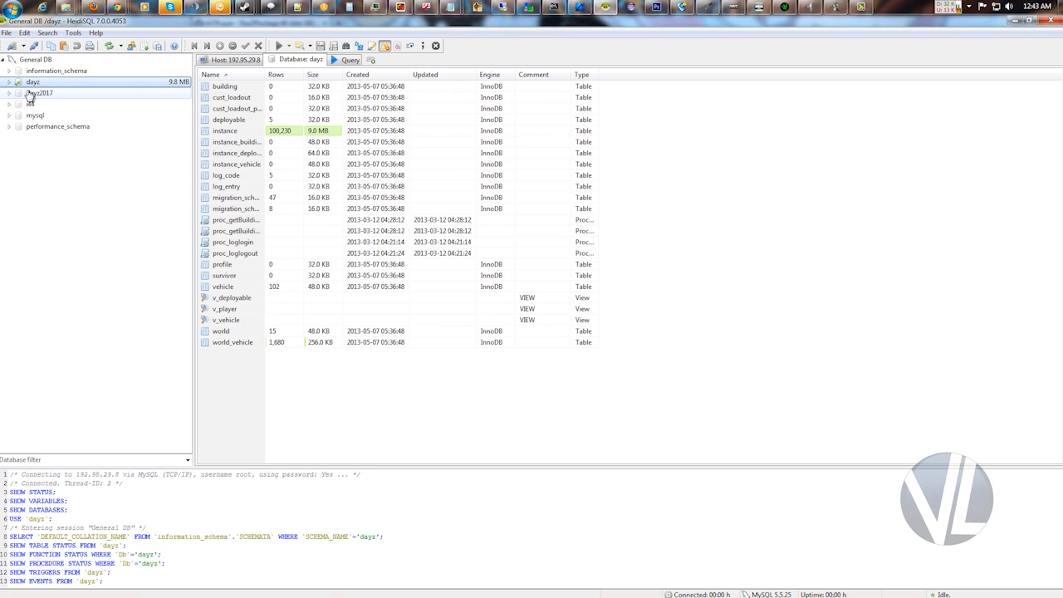
left_click(39, 92)
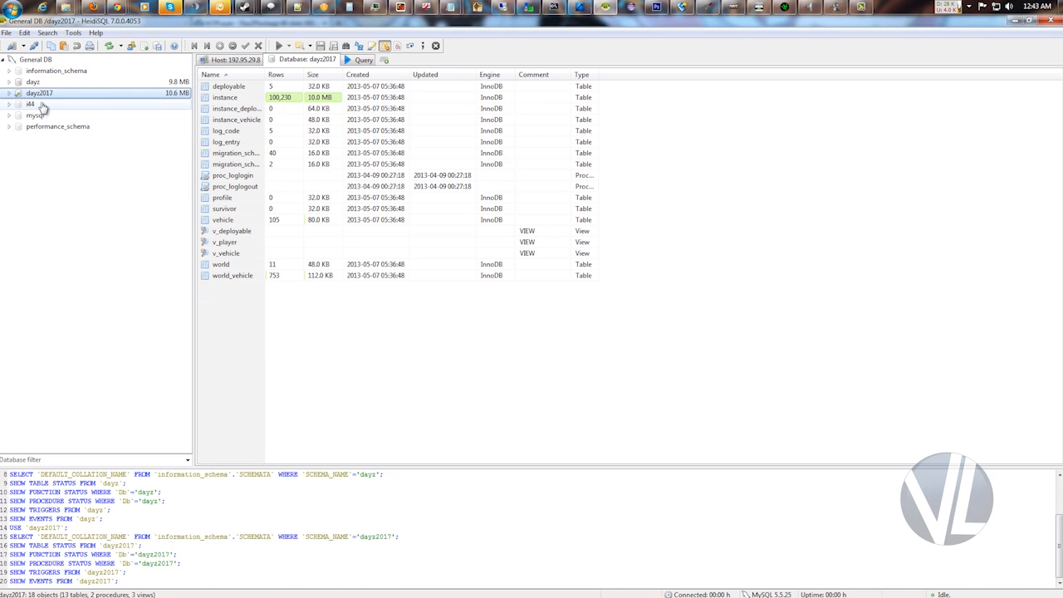
left_click(31, 104)
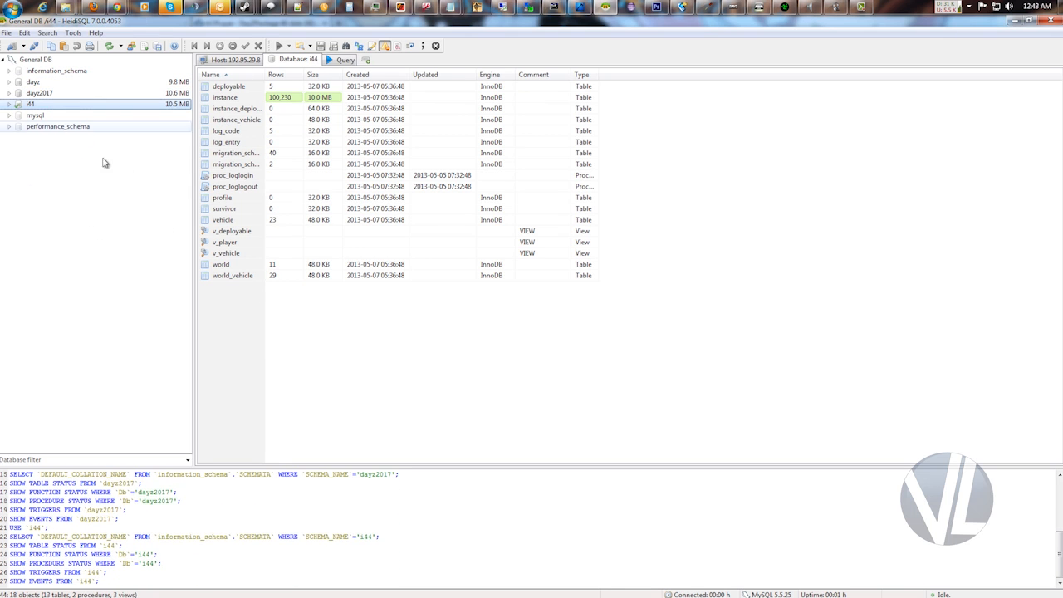
left_click(9, 82)
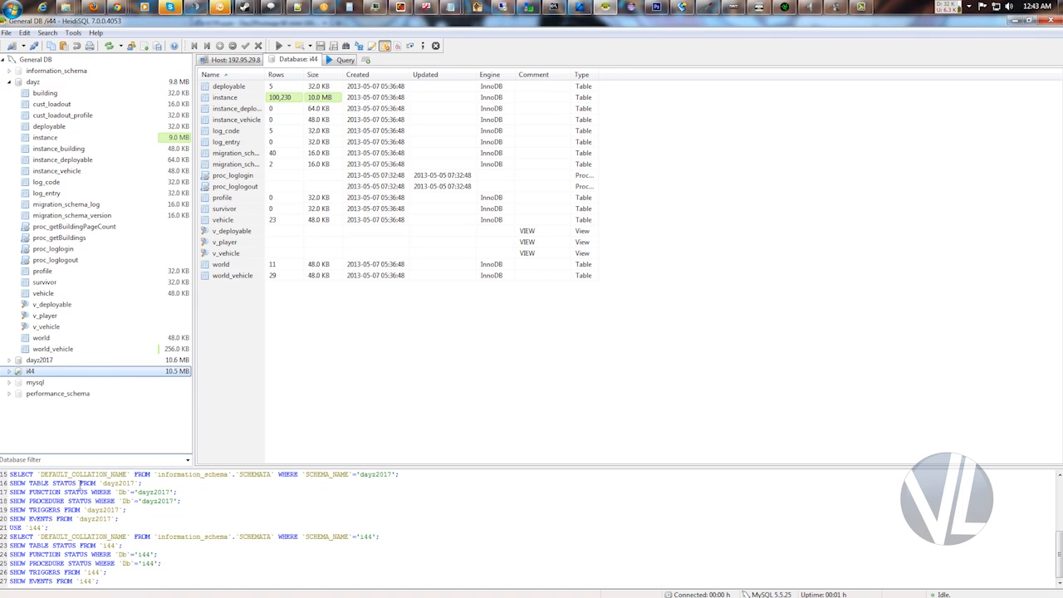
View the vehicle table's structure, then the survivor table's columns in dayz.
double_click(43, 293)
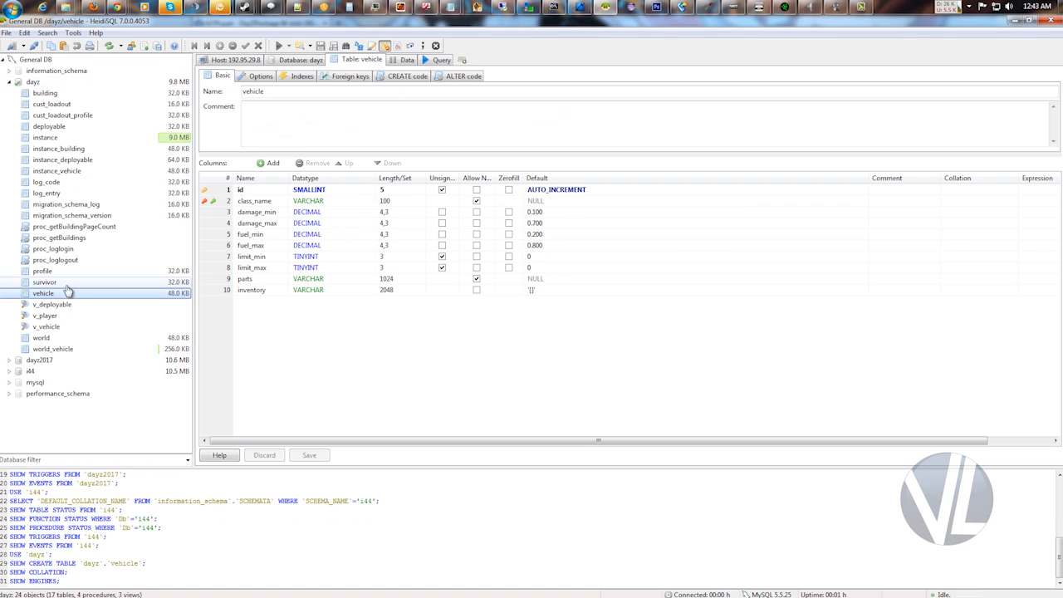
left_click(45, 282)
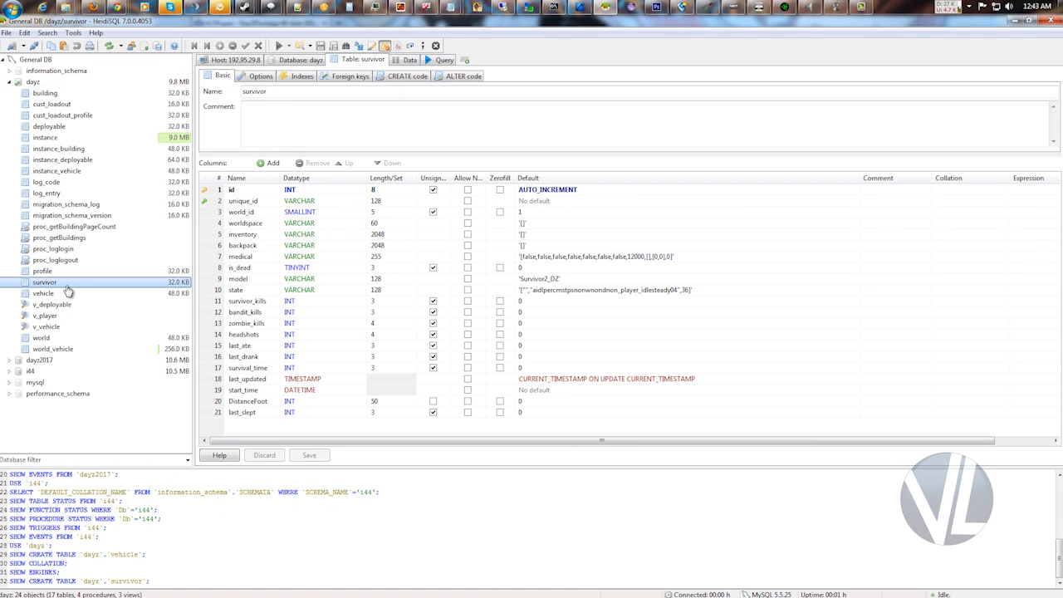